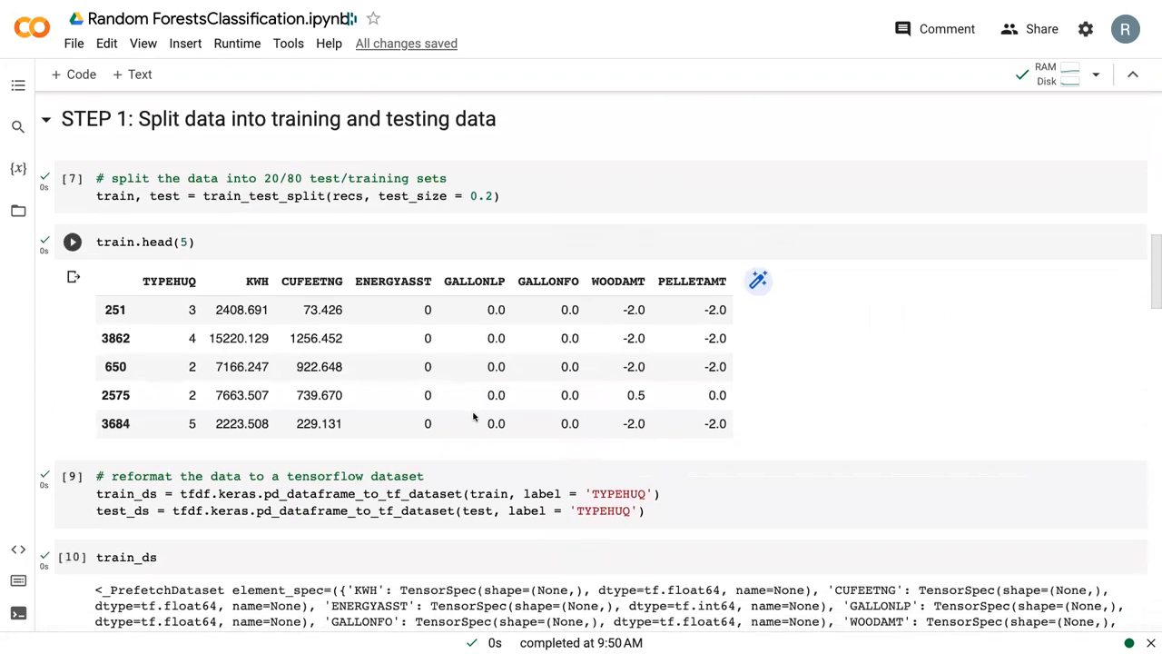
Scroll past Steps 1–4 to the Step 5 'View one of the trees' cell.
{"action": "scroll", "scroll_direction": "down", "scroll_amount": 3}
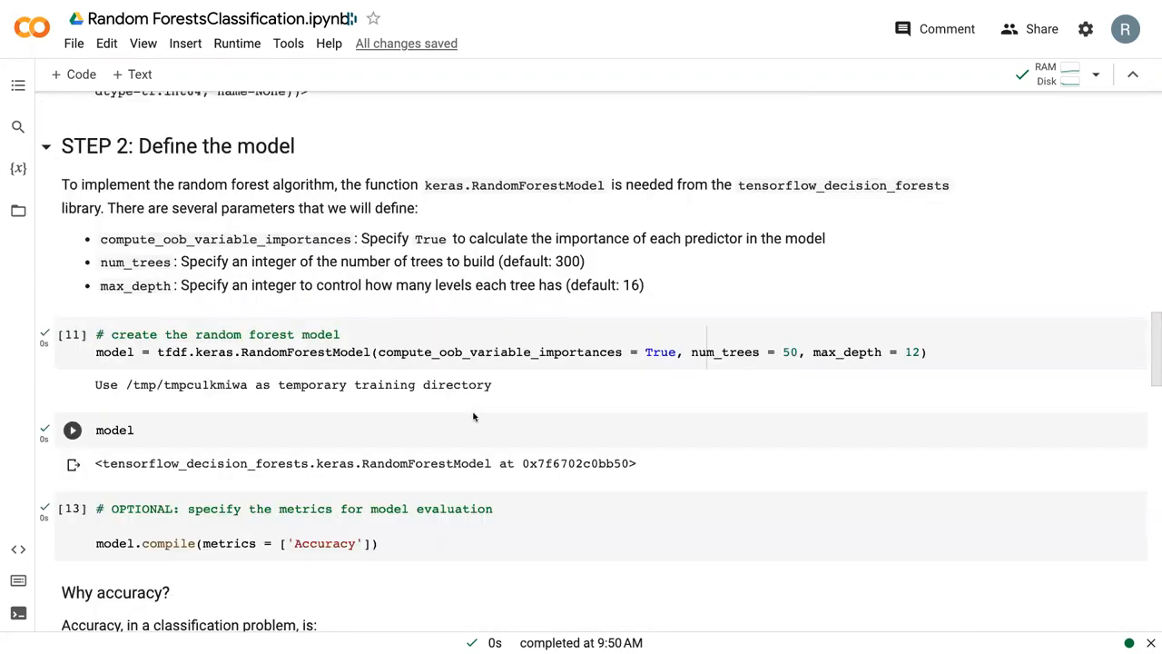
{"action": "scroll", "scroll_direction": "down", "scroll_amount": 3}
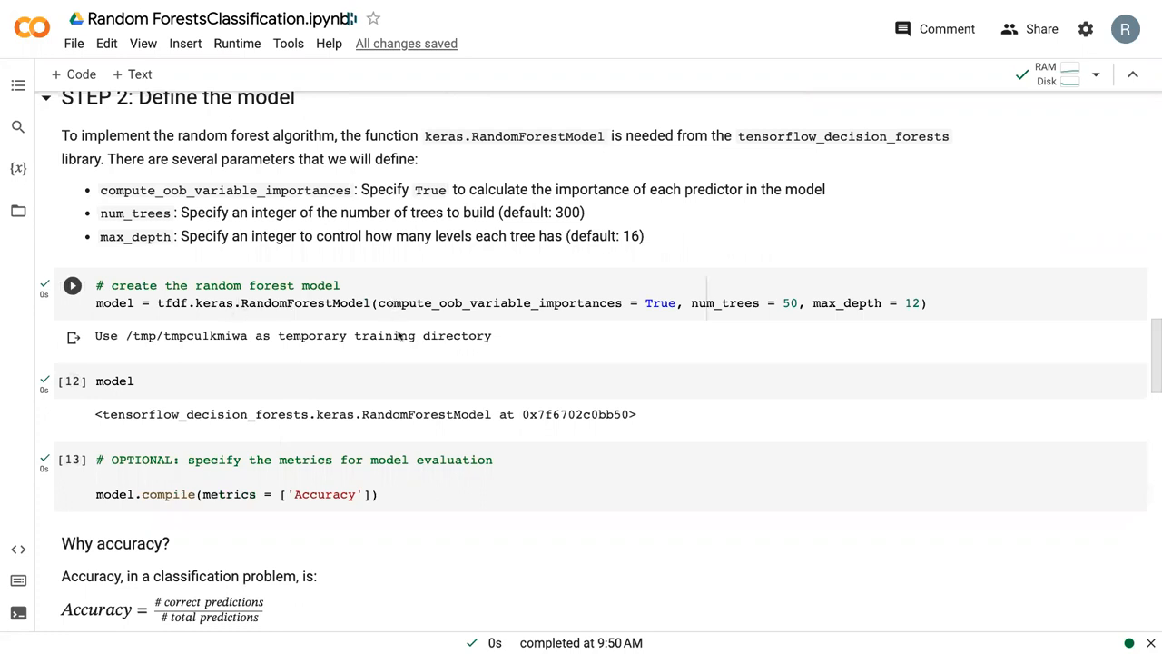
{"action": "scroll", "scroll_direction": "down", "scroll_amount": 3}
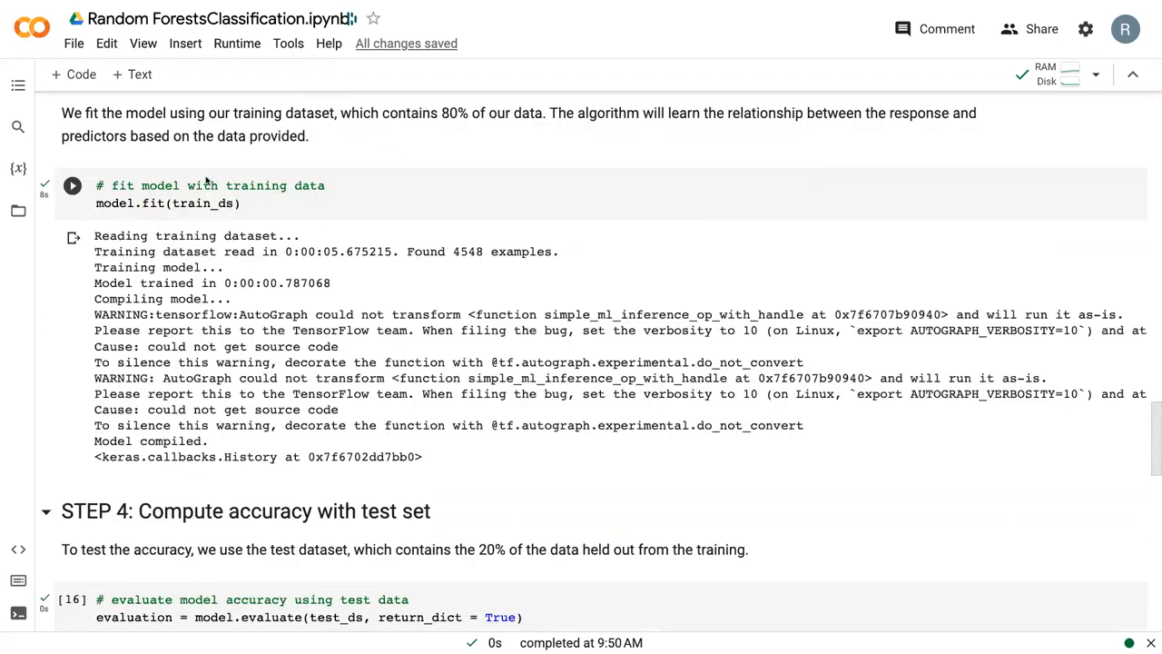
{"action": "scroll", "scroll_direction": "down", "scroll_amount": 3}
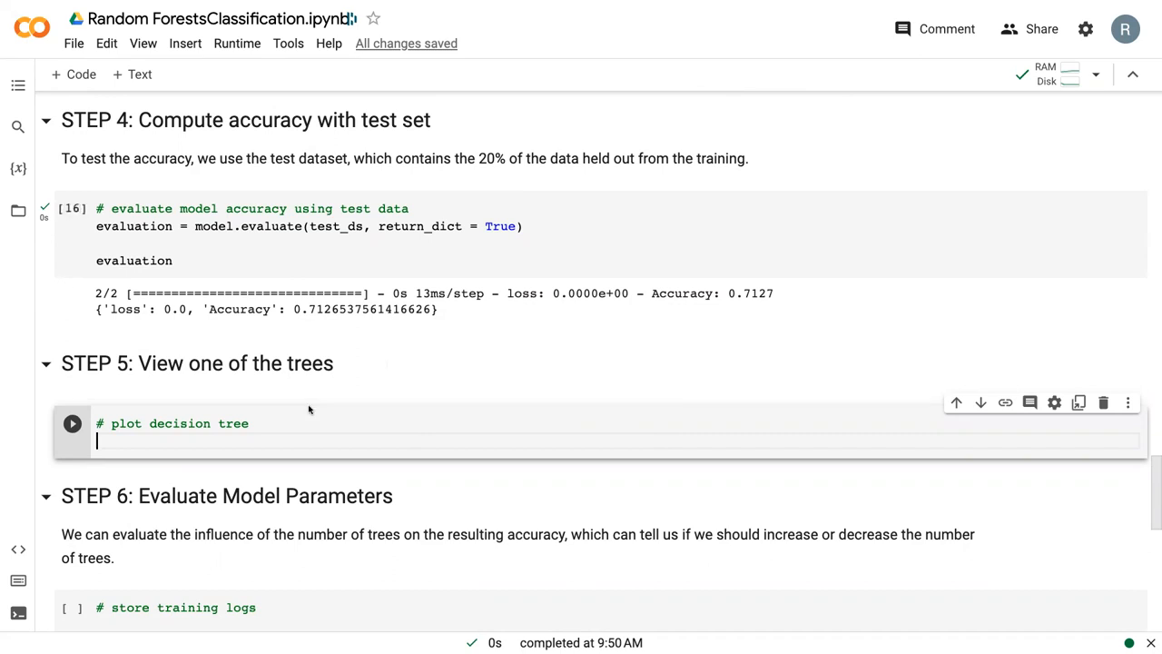
{"action": "mouse_move", "coordinate": [306, 384]}
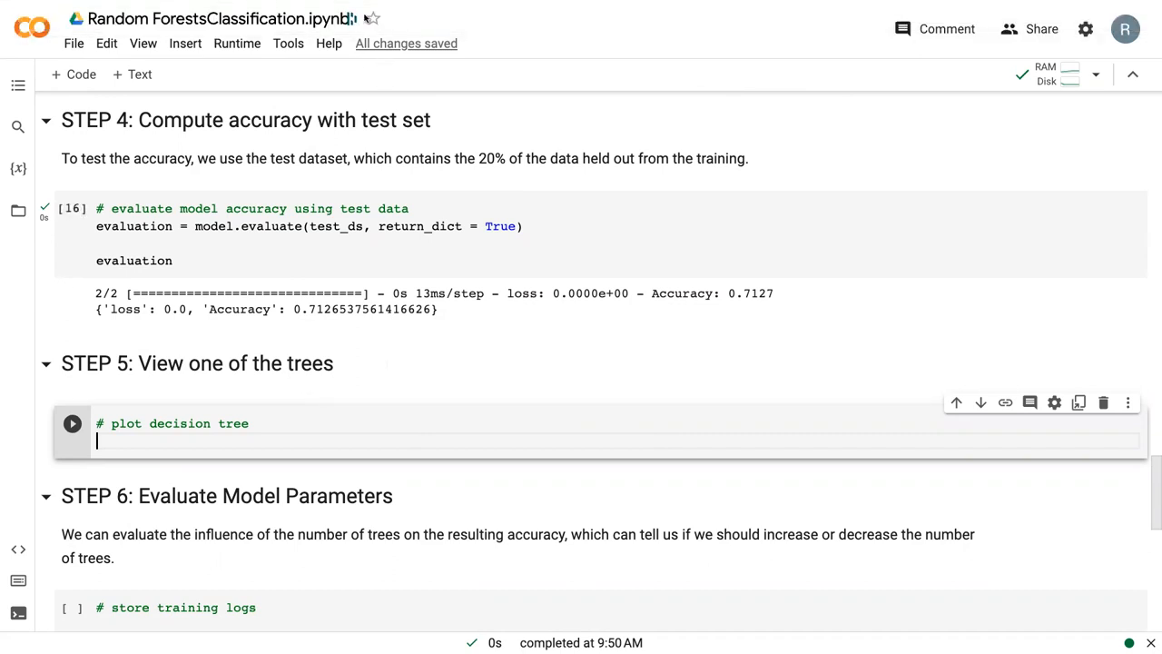
{"action": "mouse_move", "coordinate": [233, 459]}
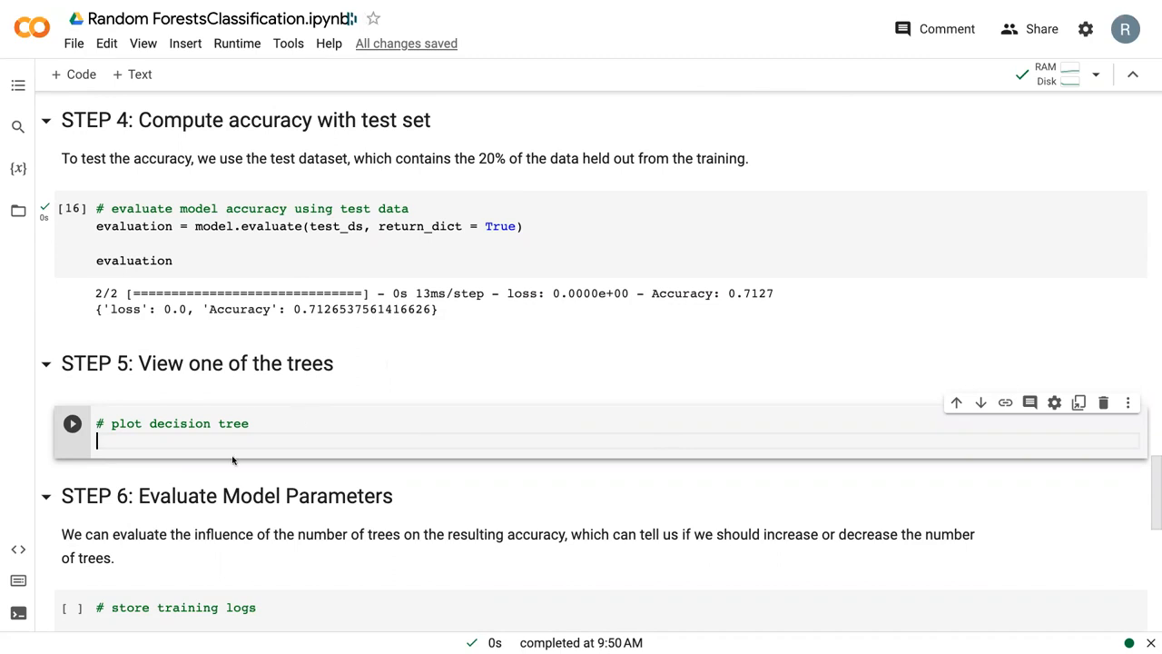
{"action": "mouse_move", "coordinate": [225, 448]}
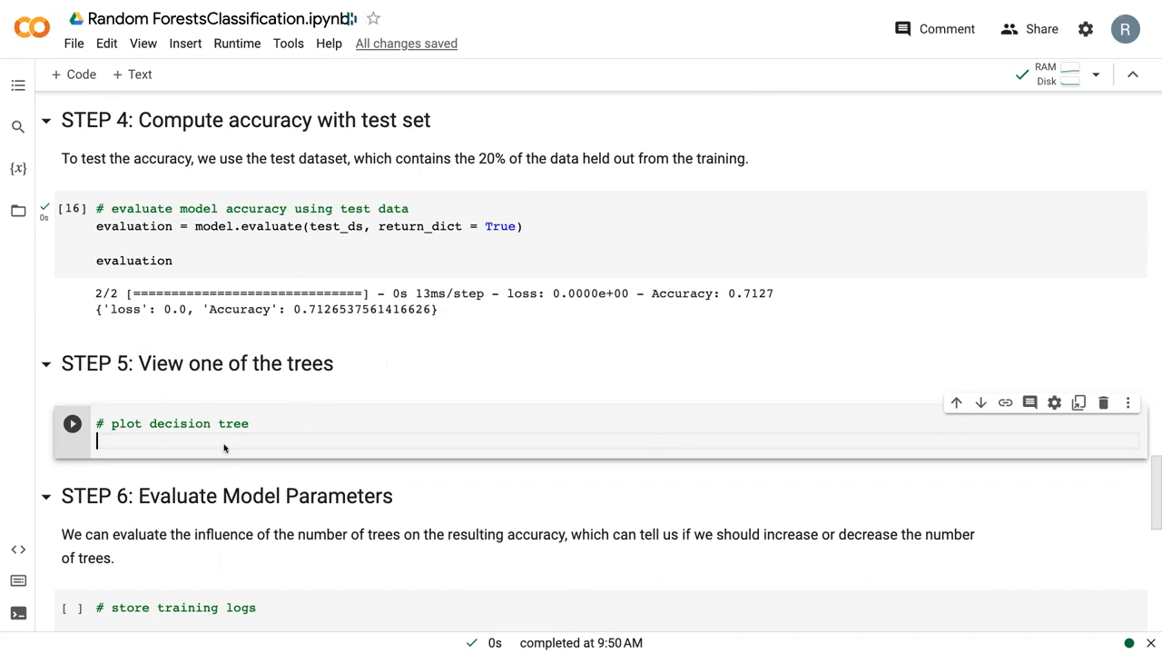
{"action": "mouse_move", "coordinate": [224, 447]}
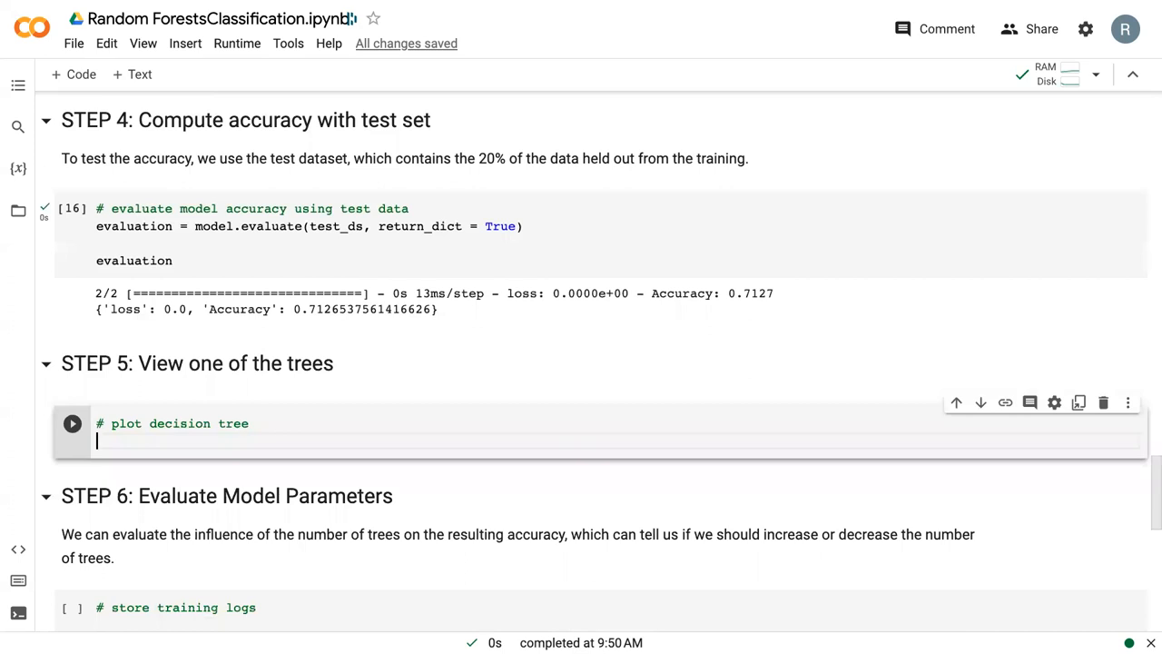
{"action": "mouse_move", "coordinate": [109, 468]}
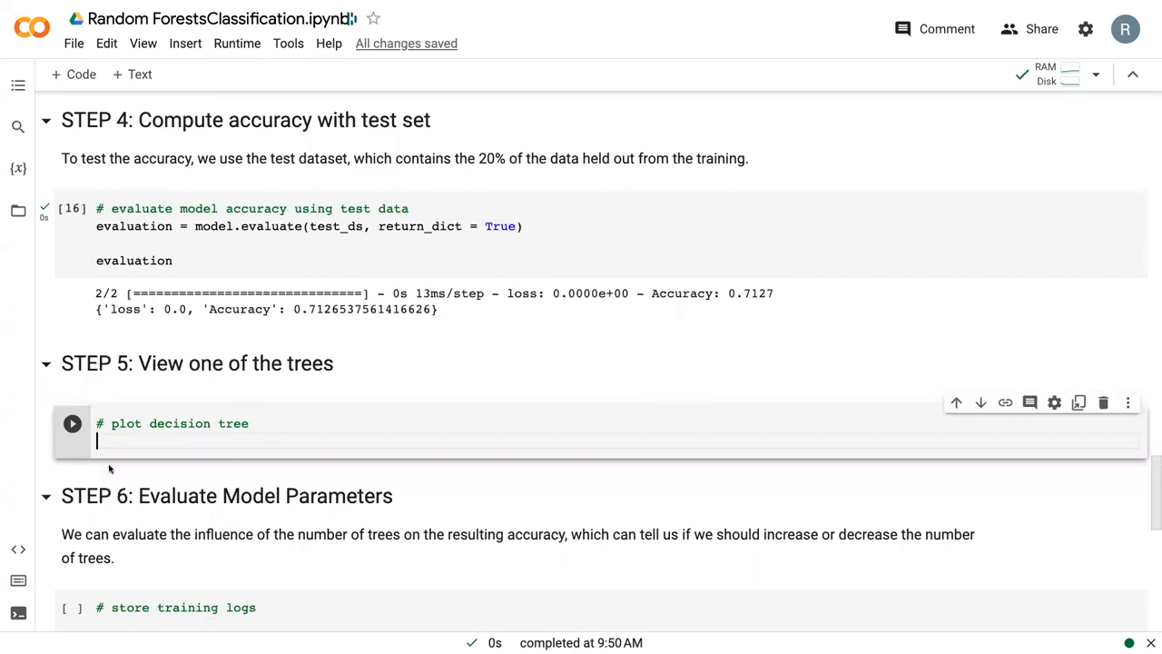
Enter tfdf.model_plotter.plot_model_in_colab() in the Step 5 cell using autocomplete.
{"action": "type", "text": "t"}
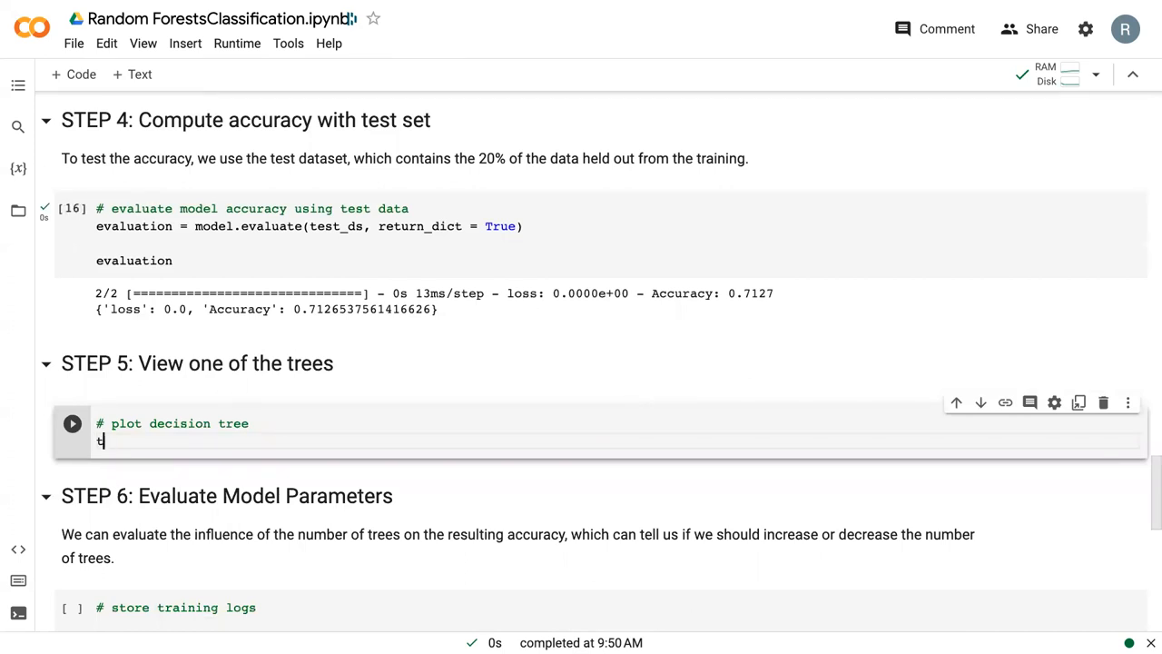
{"action": "type", "text": "tfdf."}
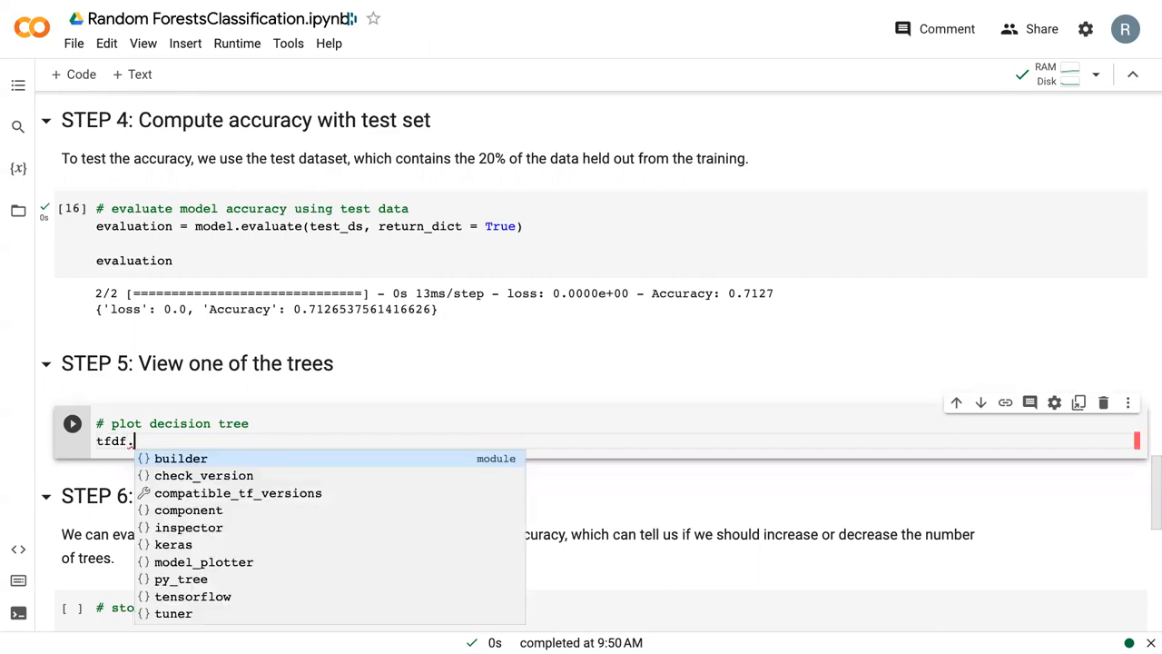
{"action": "type", "text": "model_plotter"}
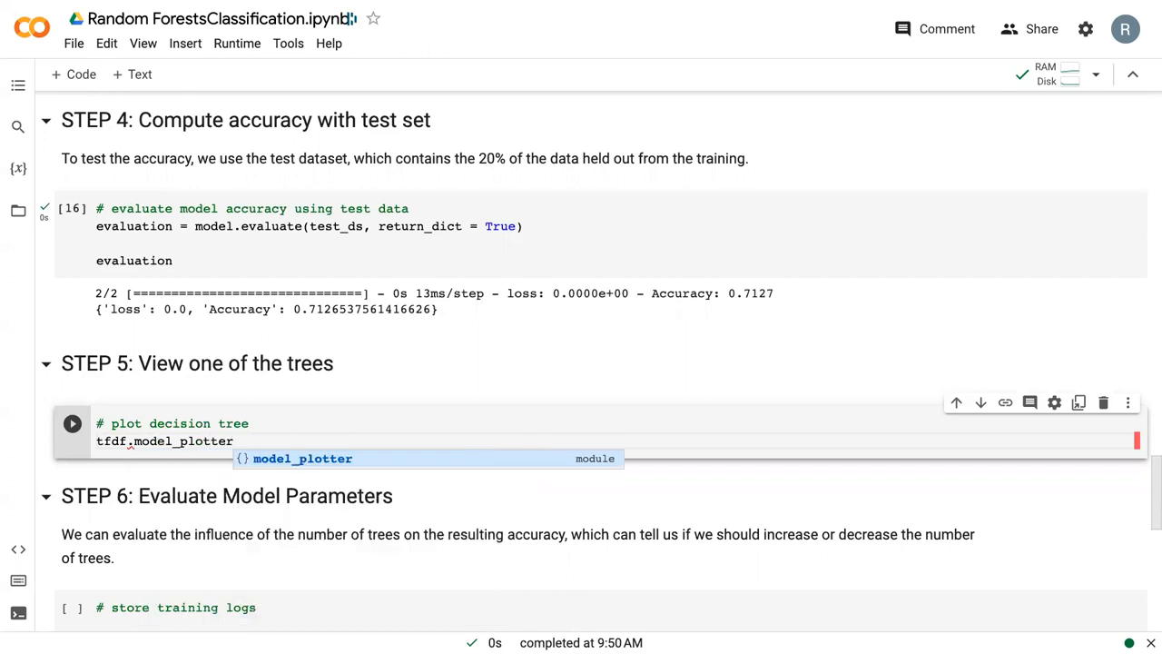
{"action": "type", "text": ".plot)mo"}
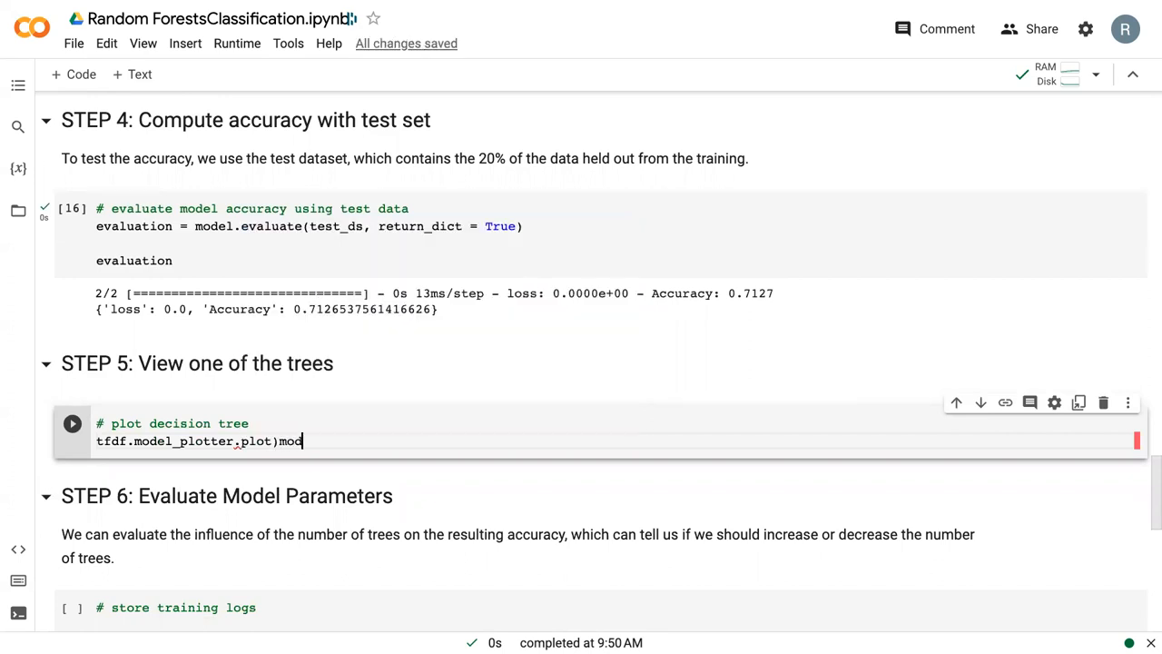
{"action": "type", "text": "del_in_cola"}
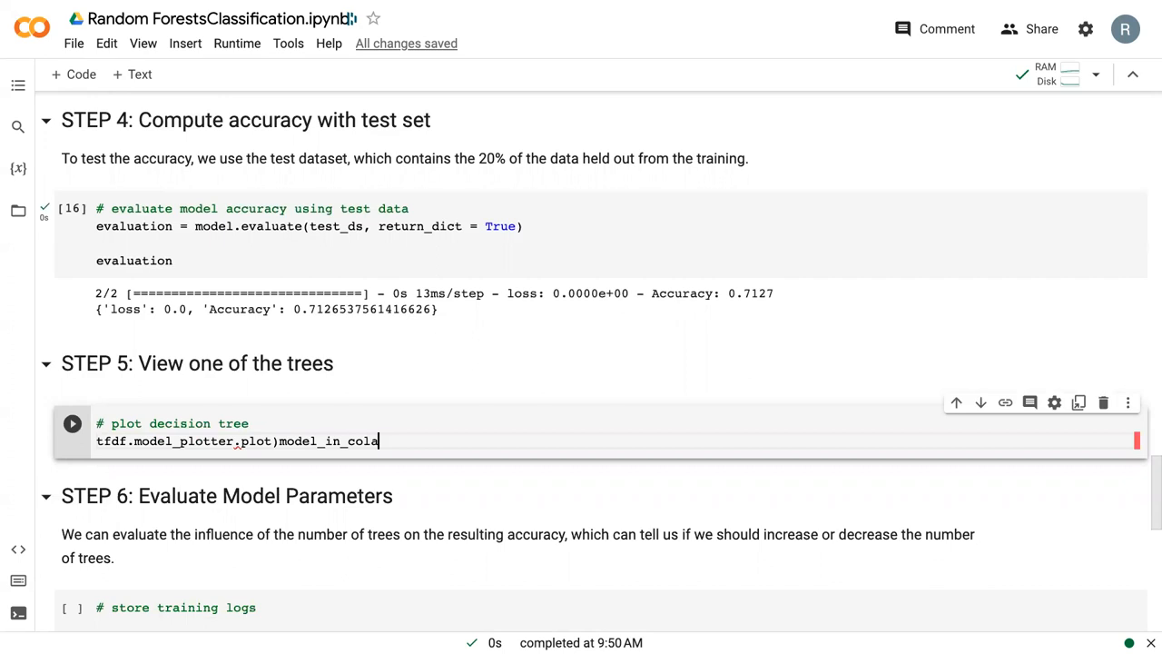
{"action": "type", "text": "b()"}
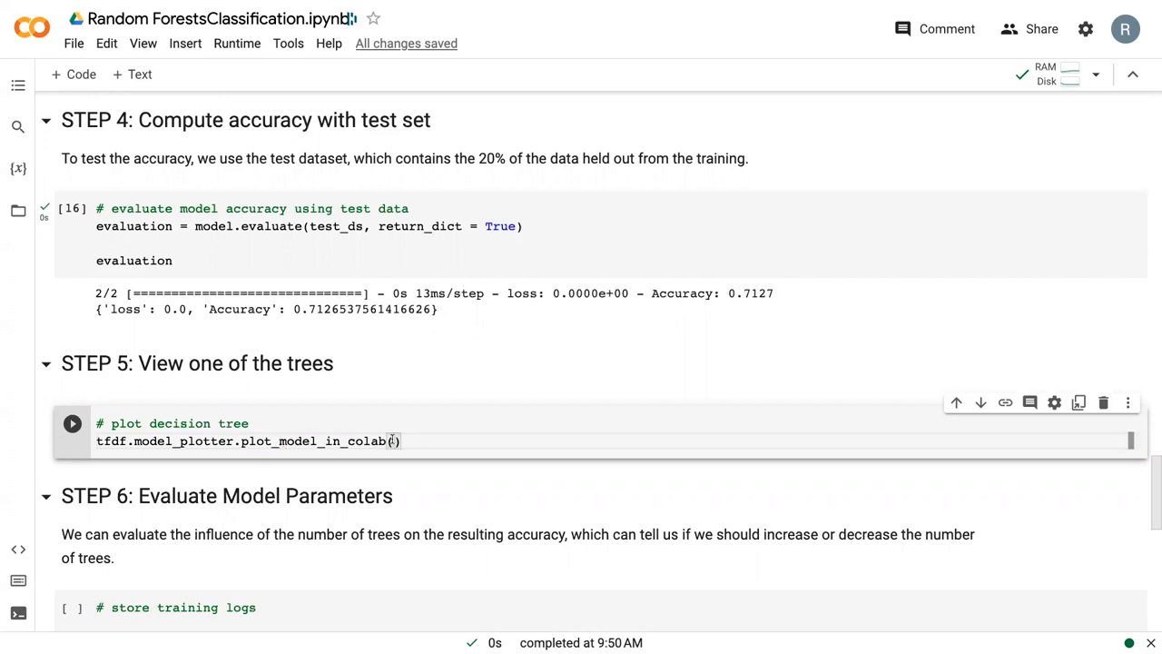
Fill in the arguments model, tree_idx = 3 and max_depth = 3.
{"action": "type", "text": "model"}
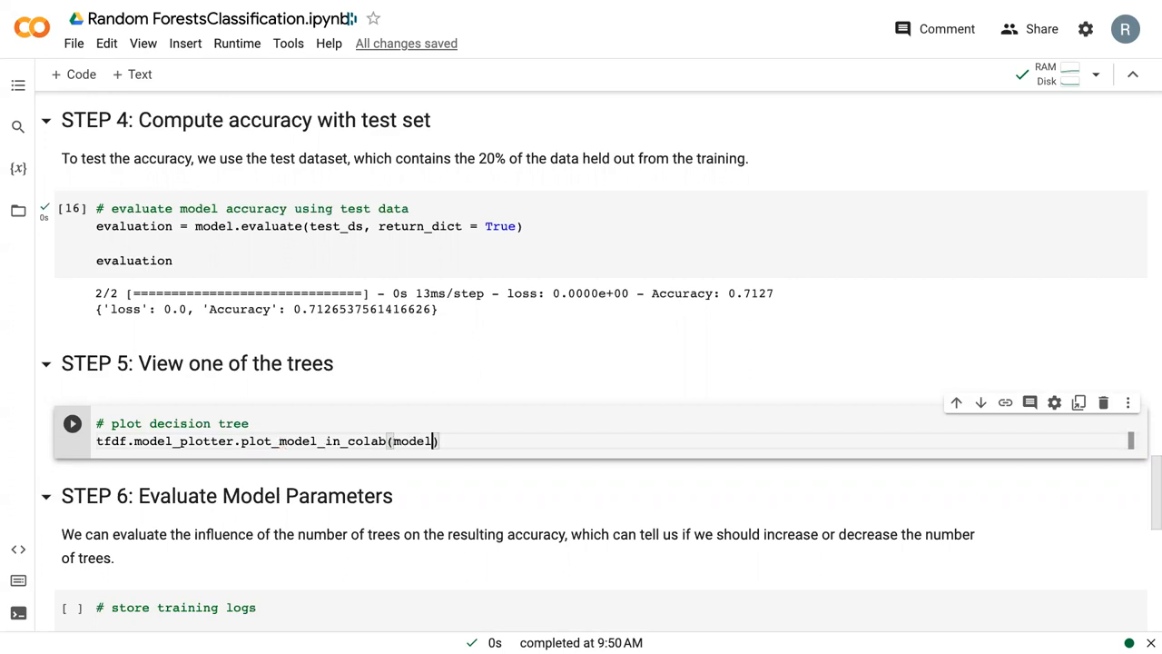
{"action": "type", "text": ","}
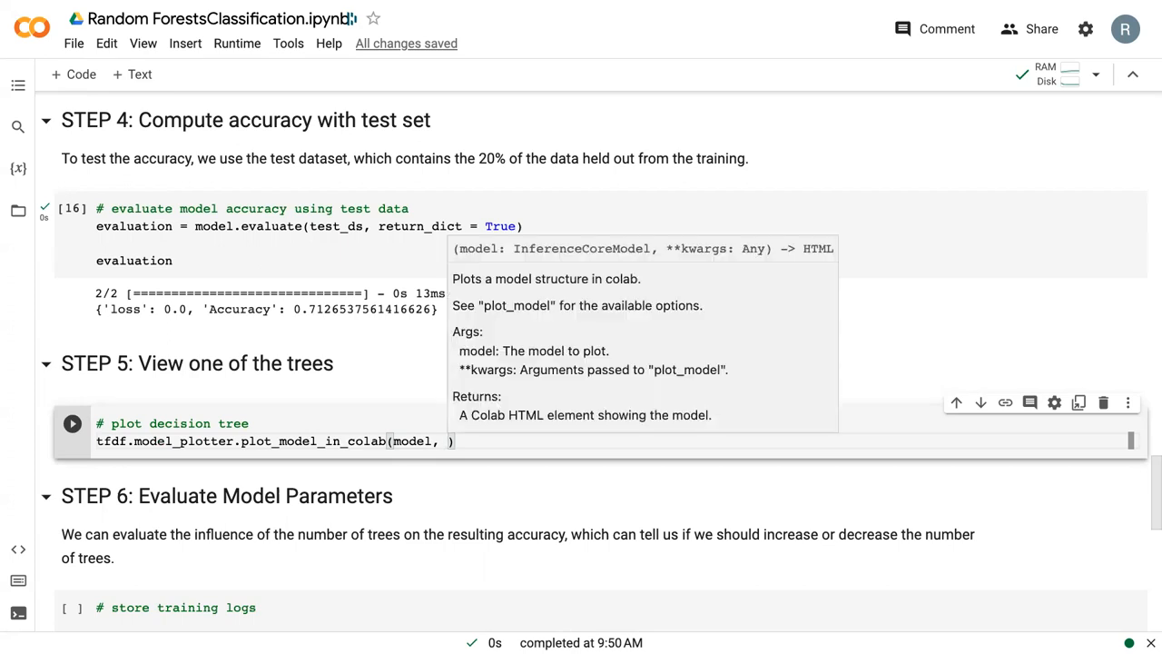
{"action": "type", "text": "tree_idx ="}
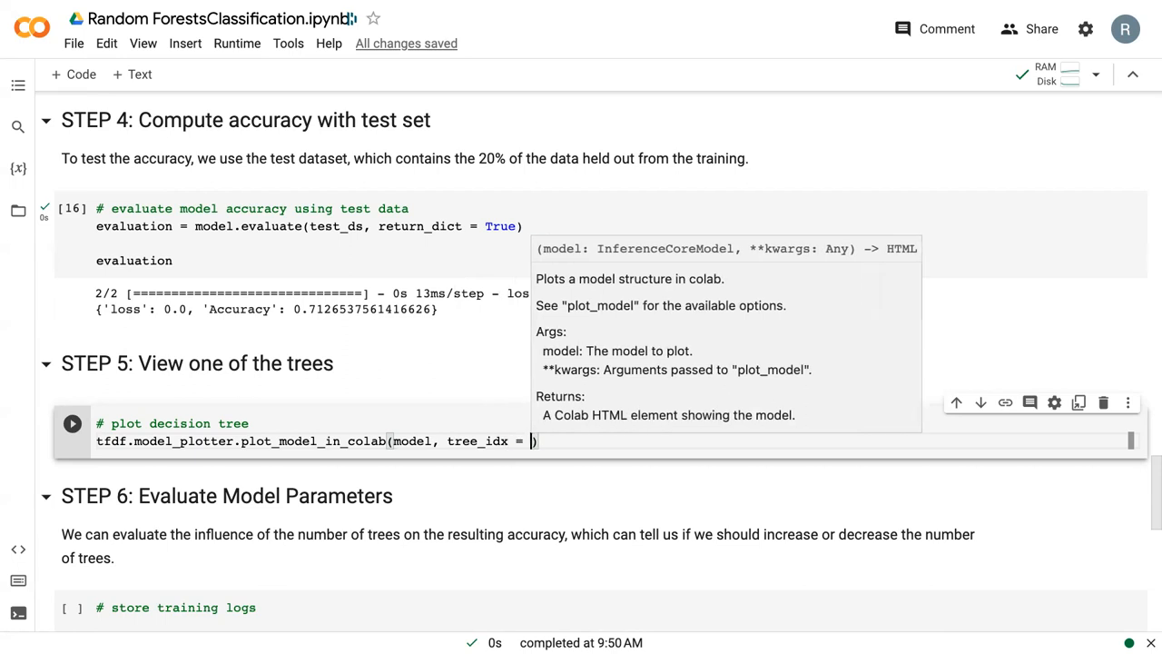
{"action": "type", "text": "3, max_depth = 3"}
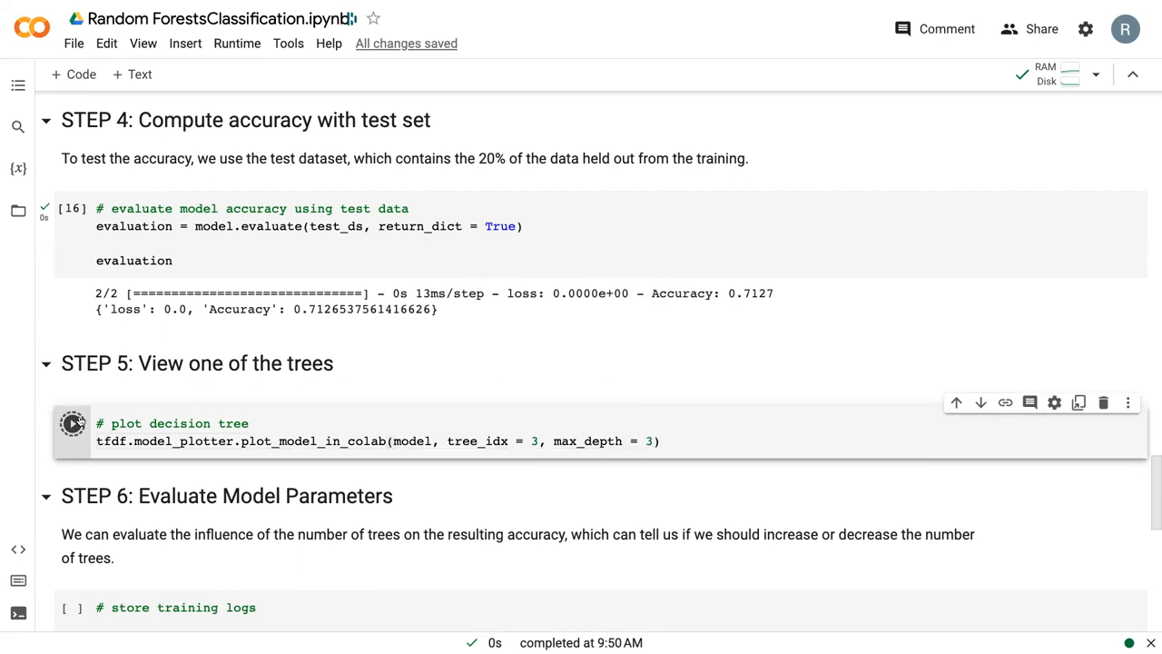
{"action": "left_click", "coordinate": [71, 423]}
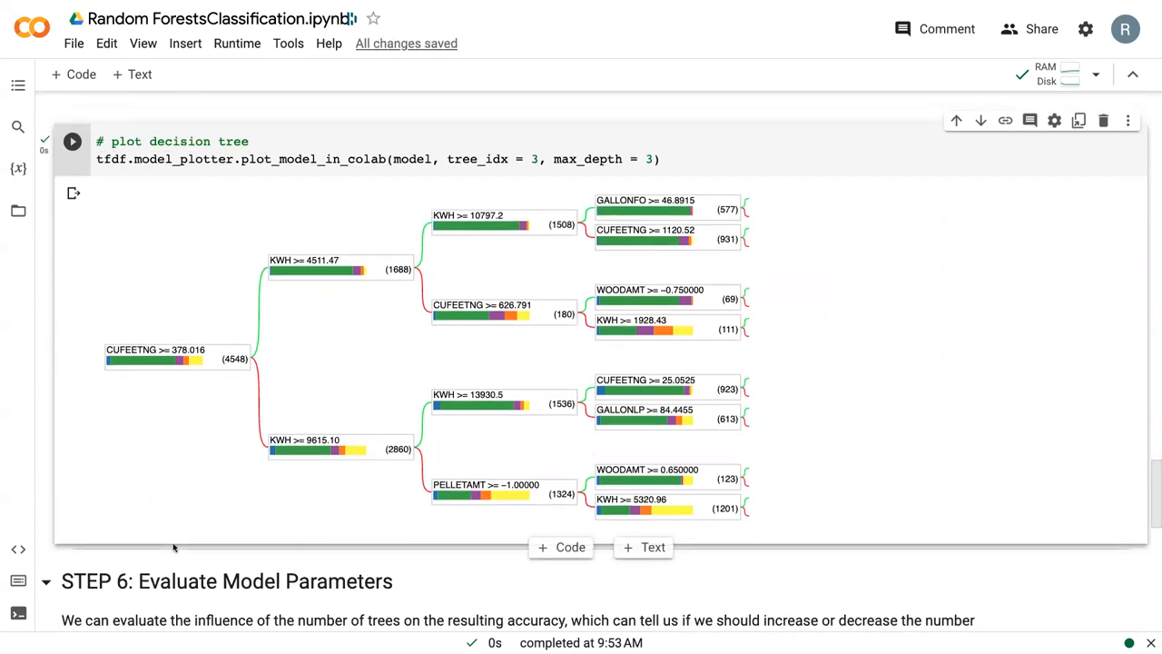
{"action": "mouse_move", "coordinate": [168, 554]}
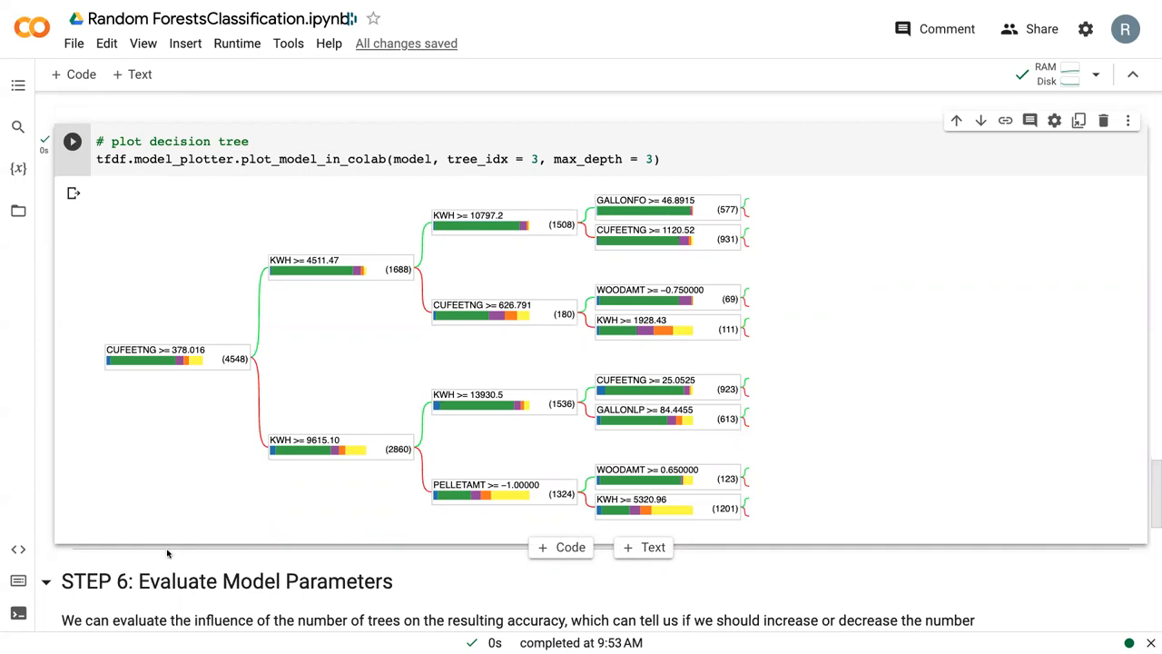
{"action": "mouse_move", "coordinate": [247, 304]}
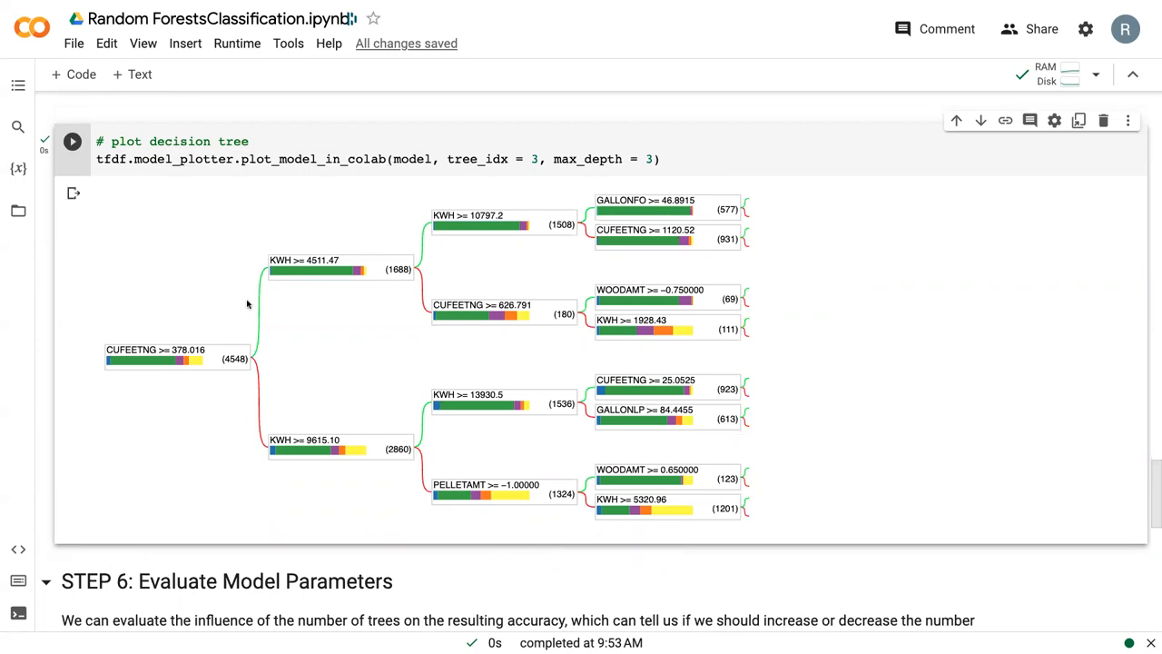
{"action": "mouse_move", "coordinate": [150, 451]}
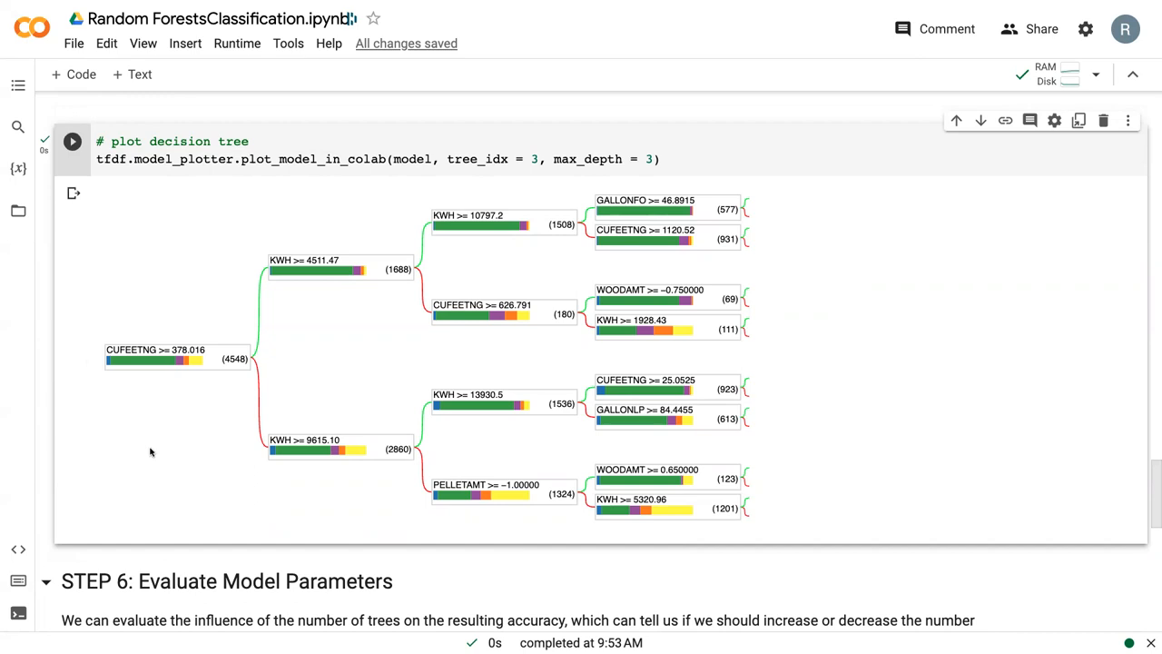
{"action": "mouse_move", "coordinate": [177, 358]}
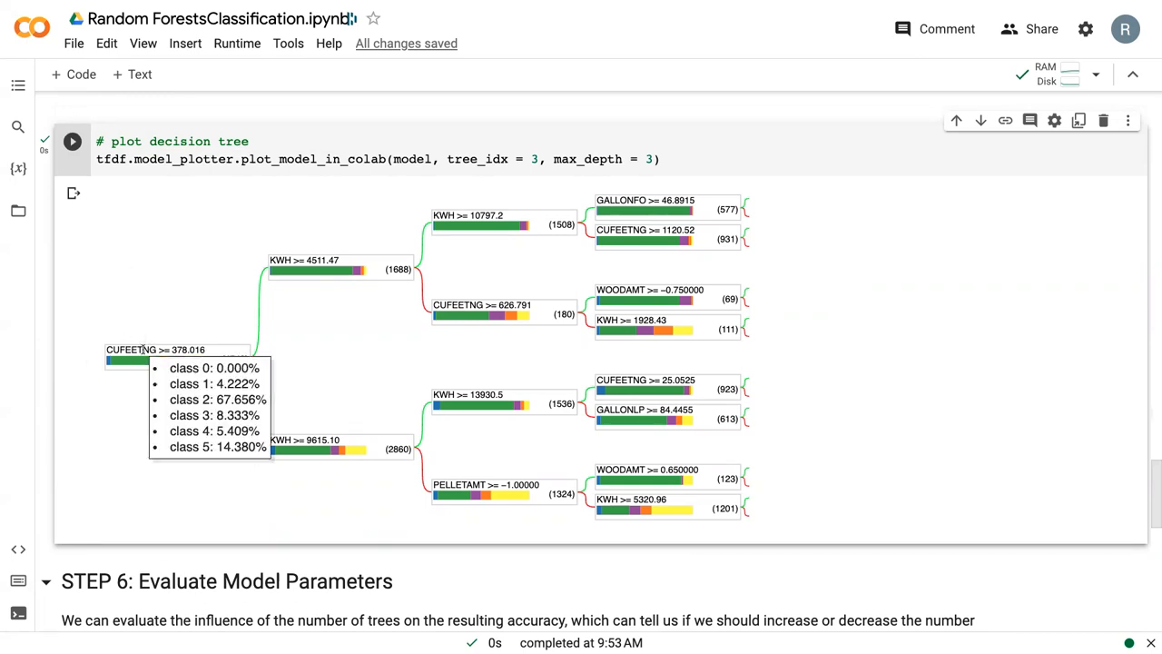
{"action": "mouse_move", "coordinate": [172, 348]}
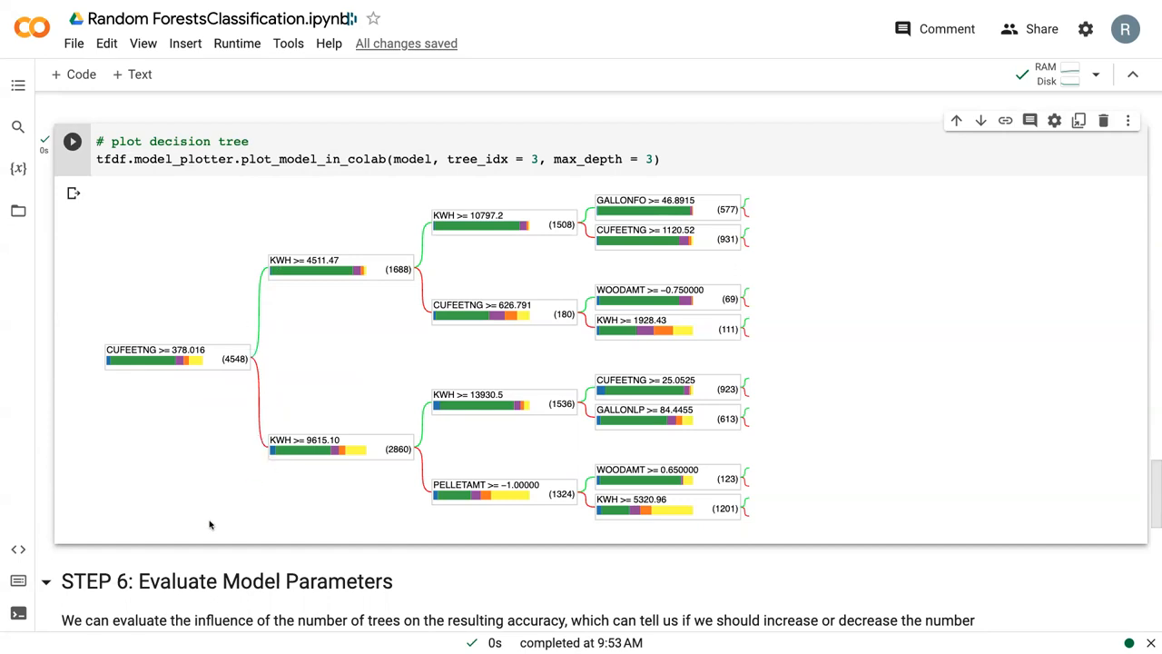
{"action": "mouse_move", "coordinate": [207, 525]}
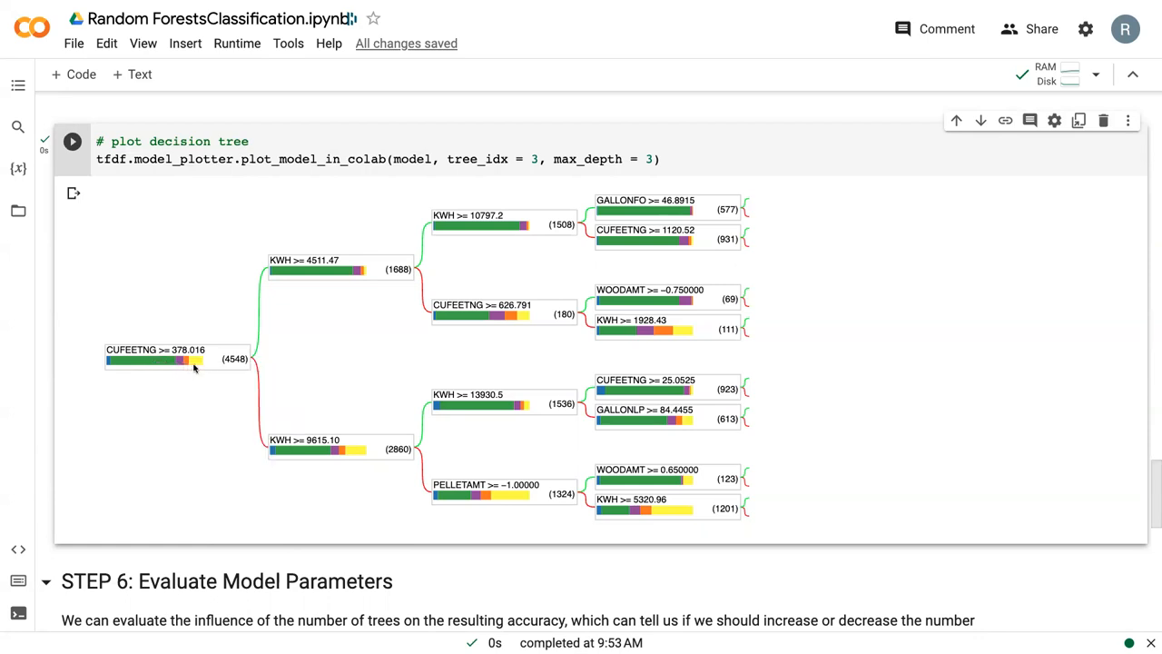
{"action": "mouse_move", "coordinate": [304, 269]}
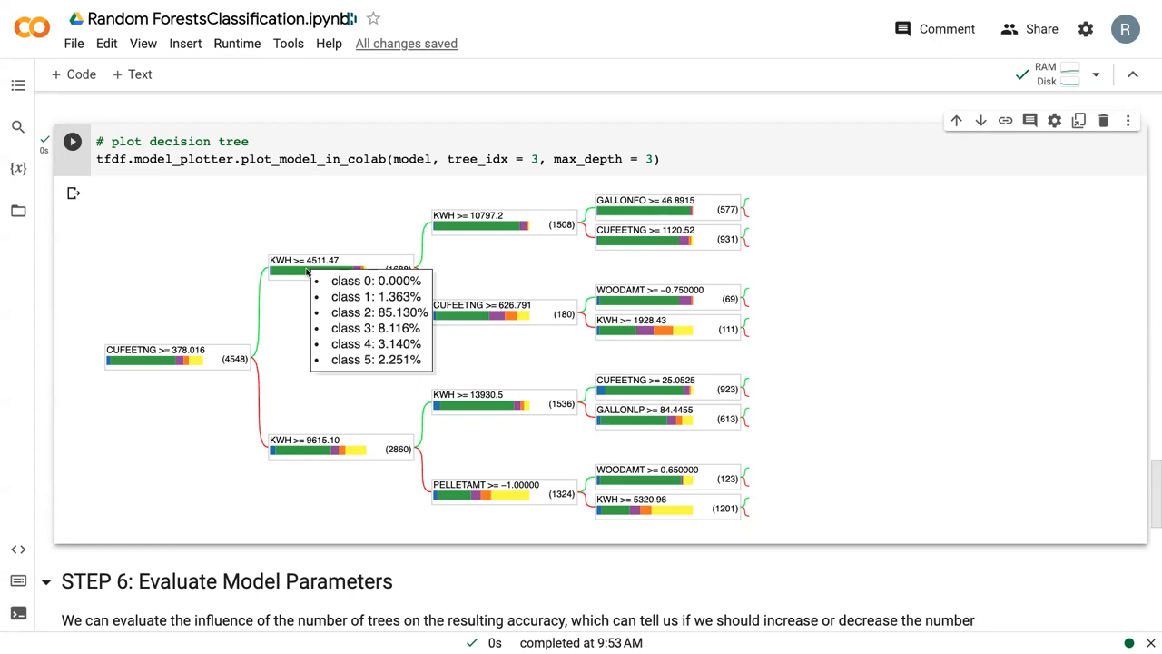
{"action": "mouse_move", "coordinate": [327, 449]}
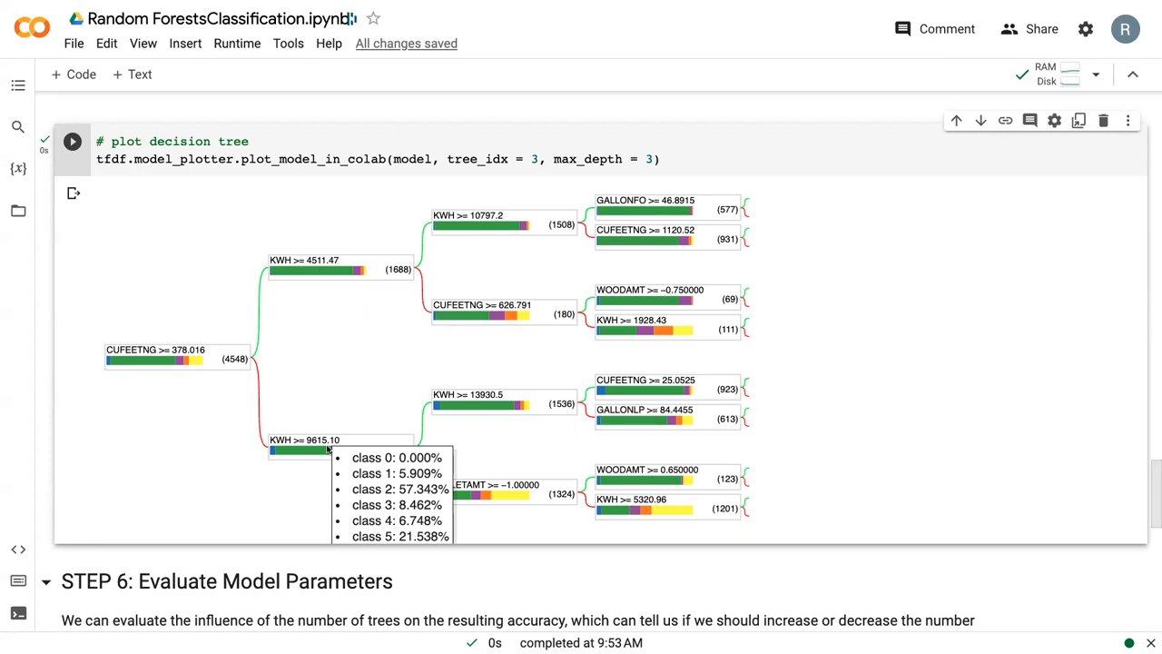
{"action": "mouse_move", "coordinate": [409, 462]}
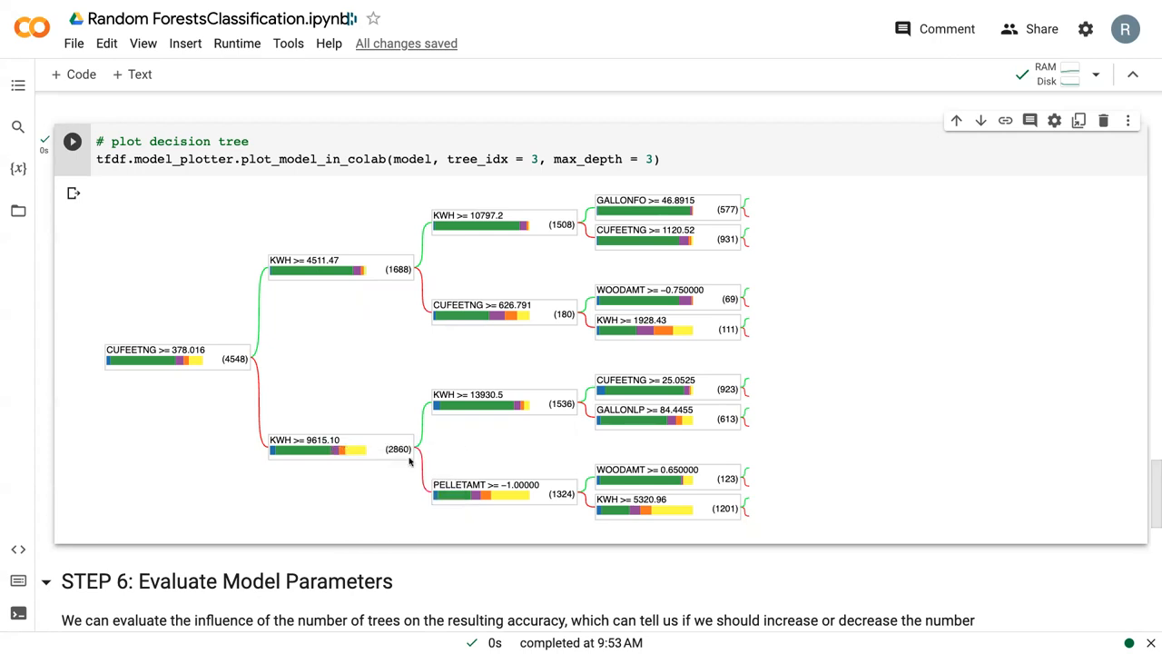
{"action": "mouse_move", "coordinate": [491, 514]}
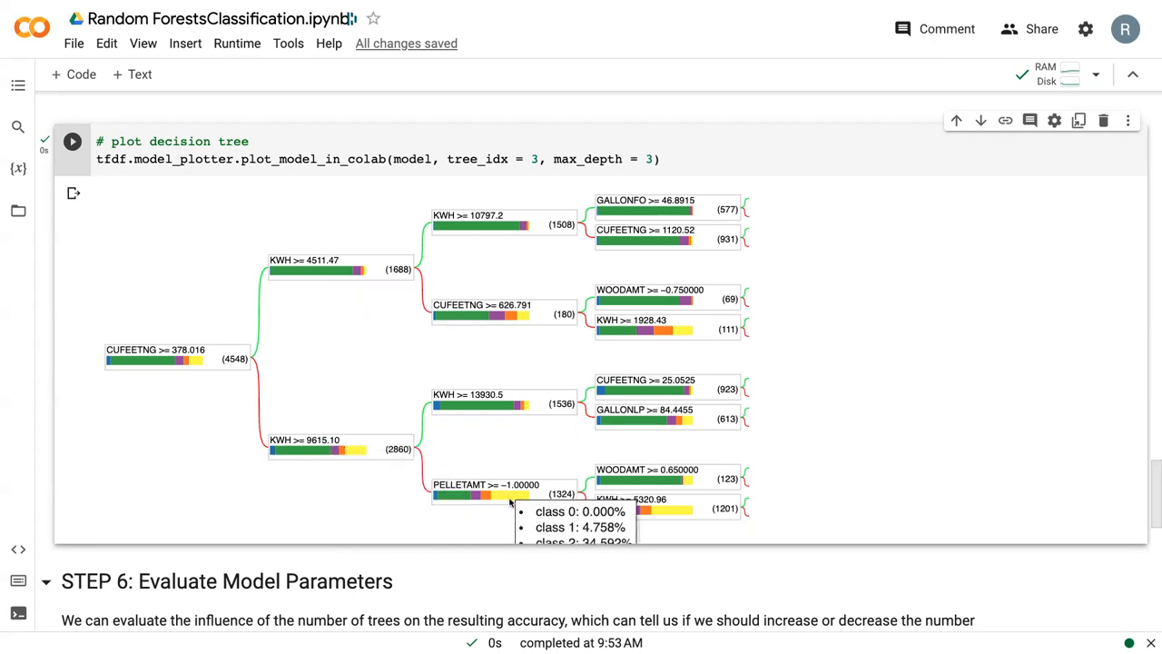
{"action": "mouse_move", "coordinate": [635, 517]}
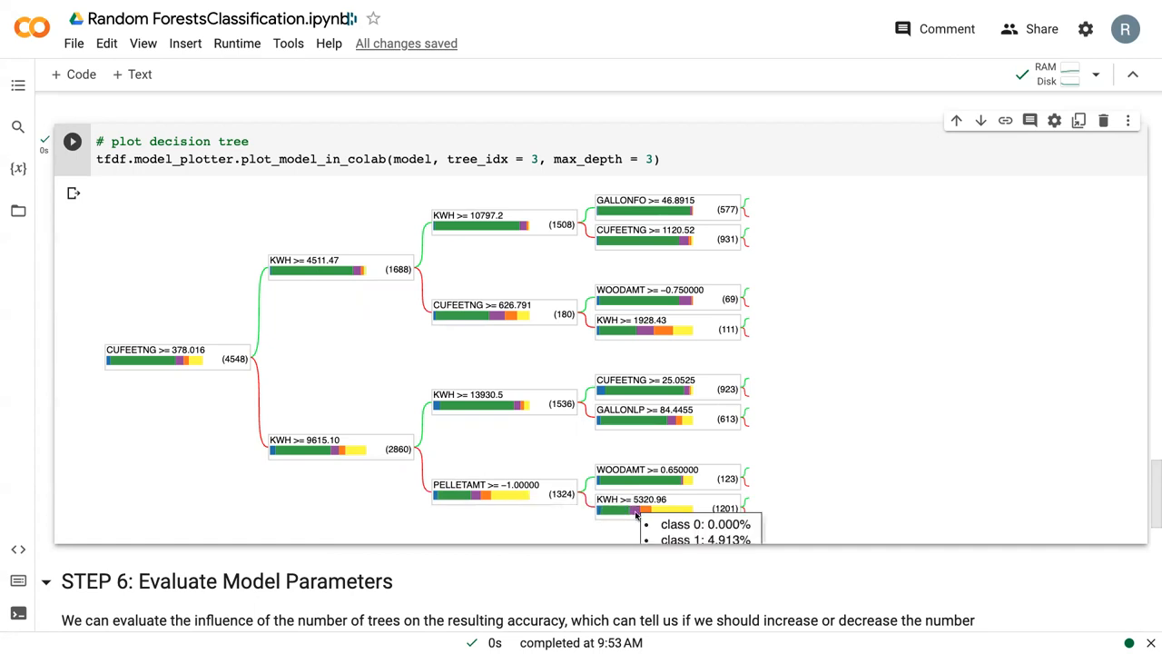
{"action": "mouse_move", "coordinate": [647, 393]}
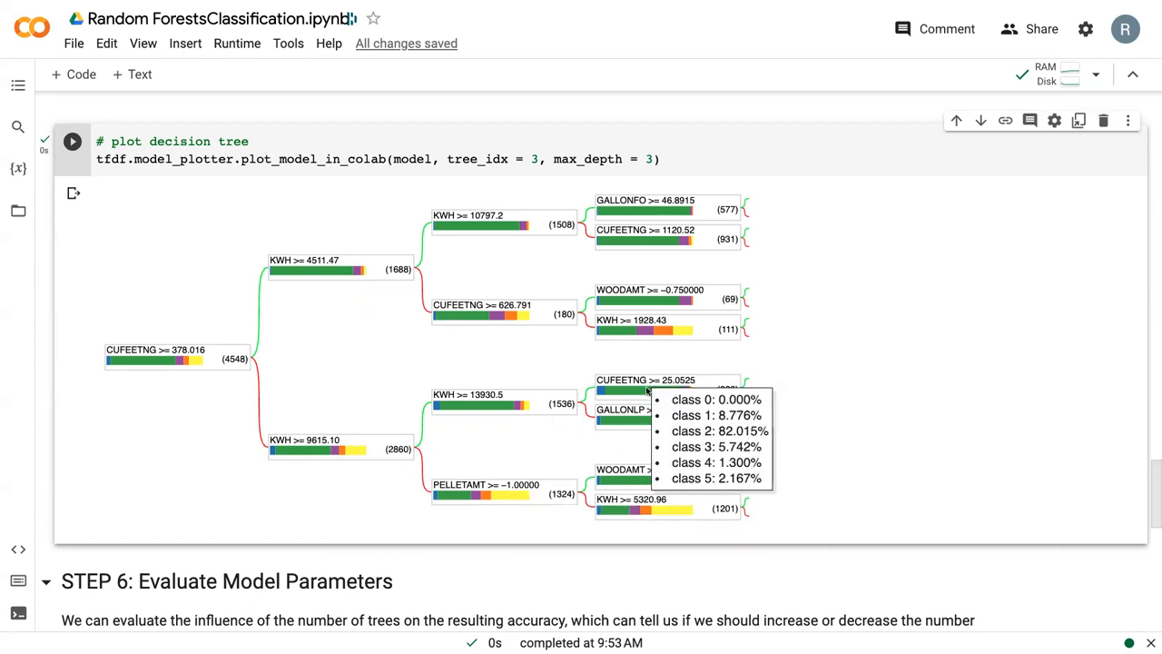
{"action": "mouse_move", "coordinate": [645, 334]}
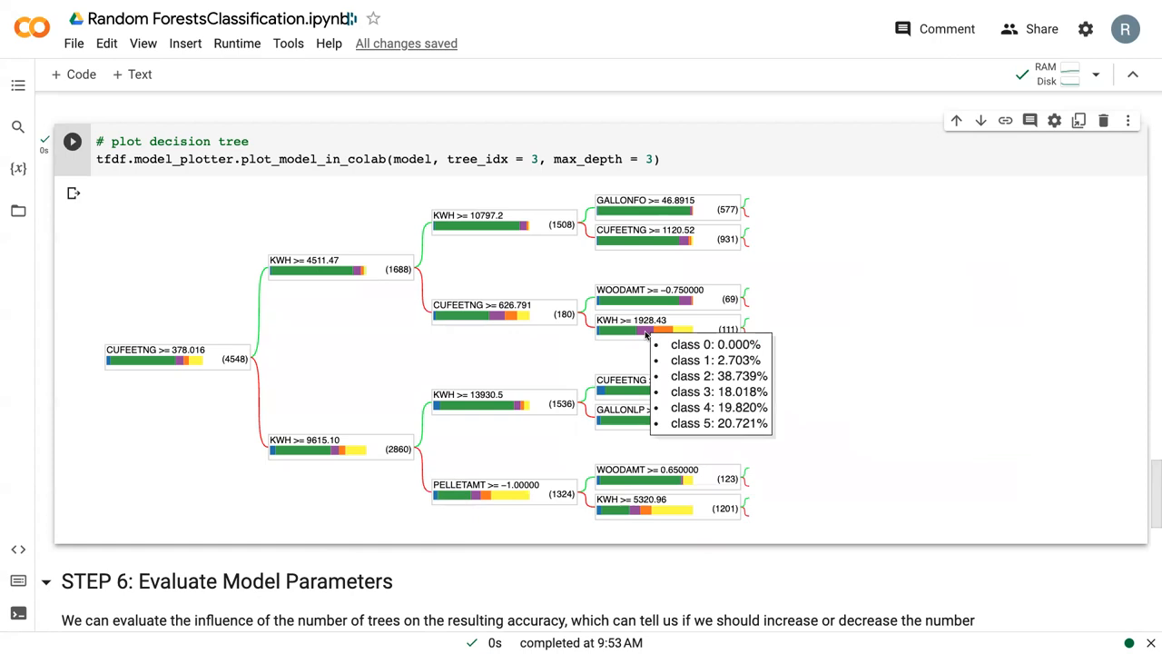
{"action": "mouse_move", "coordinate": [764, 323]}
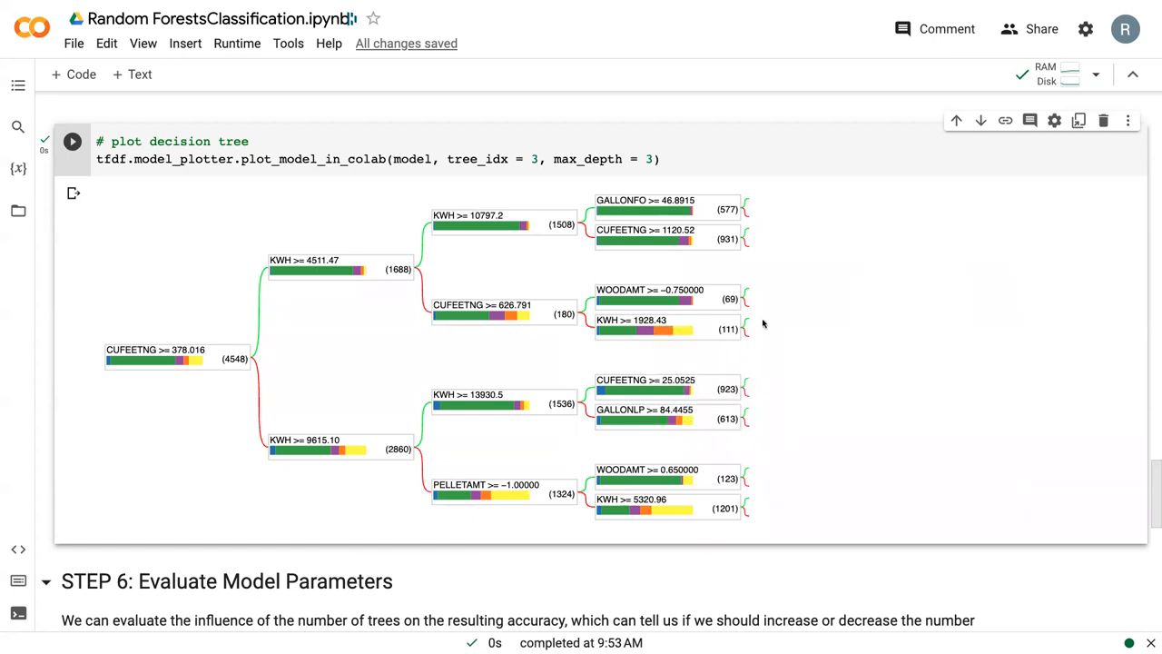
{"action": "mouse_move", "coordinate": [747, 224]}
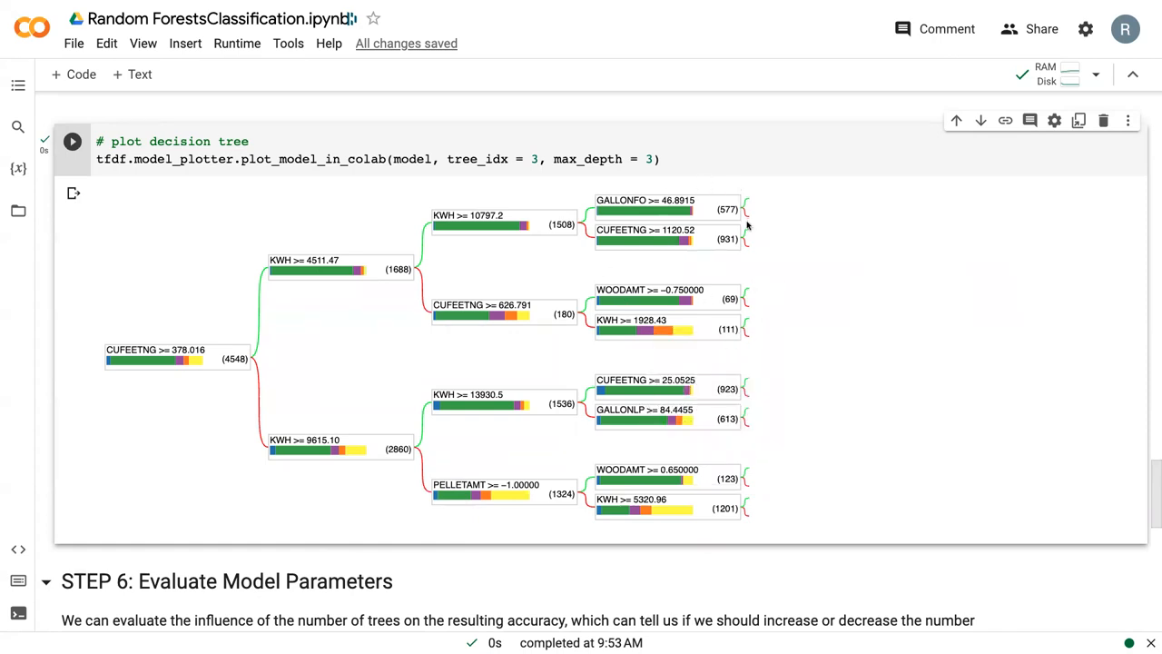
{"action": "mouse_move", "coordinate": [757, 195]}
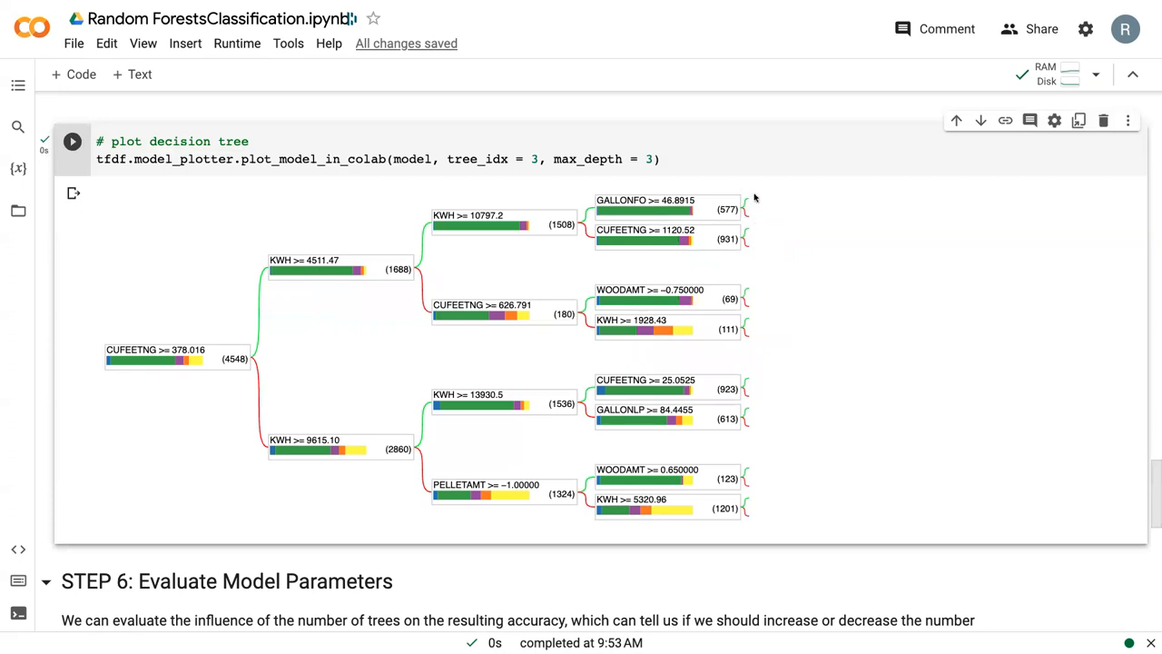
{"action": "mouse_move", "coordinate": [726, 200]}
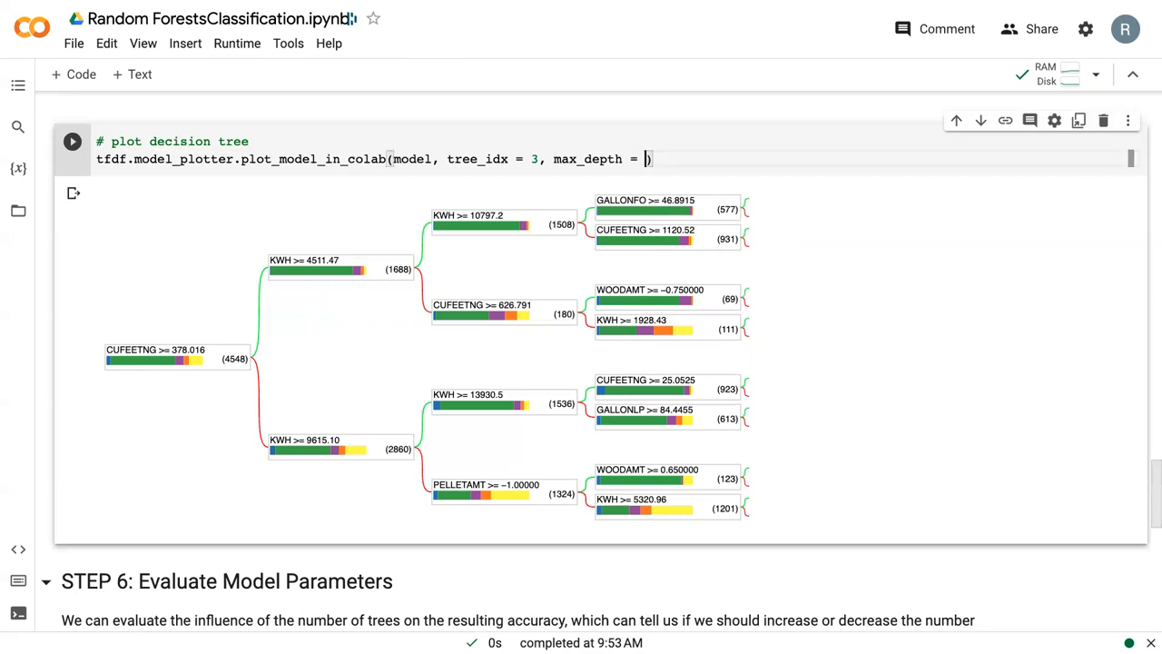
Set max_depth to 12 and scroll down to view the deeper tree.
{"action": "type", "text": "12"}
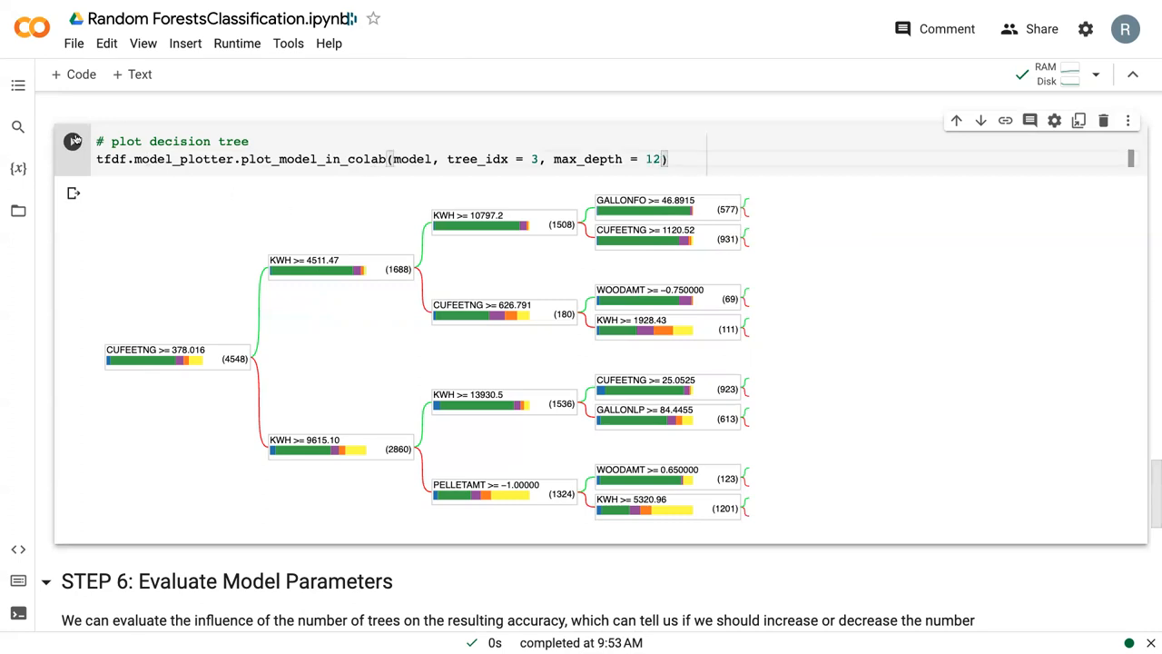
{"action": "mouse_move", "coordinate": [72, 141]}
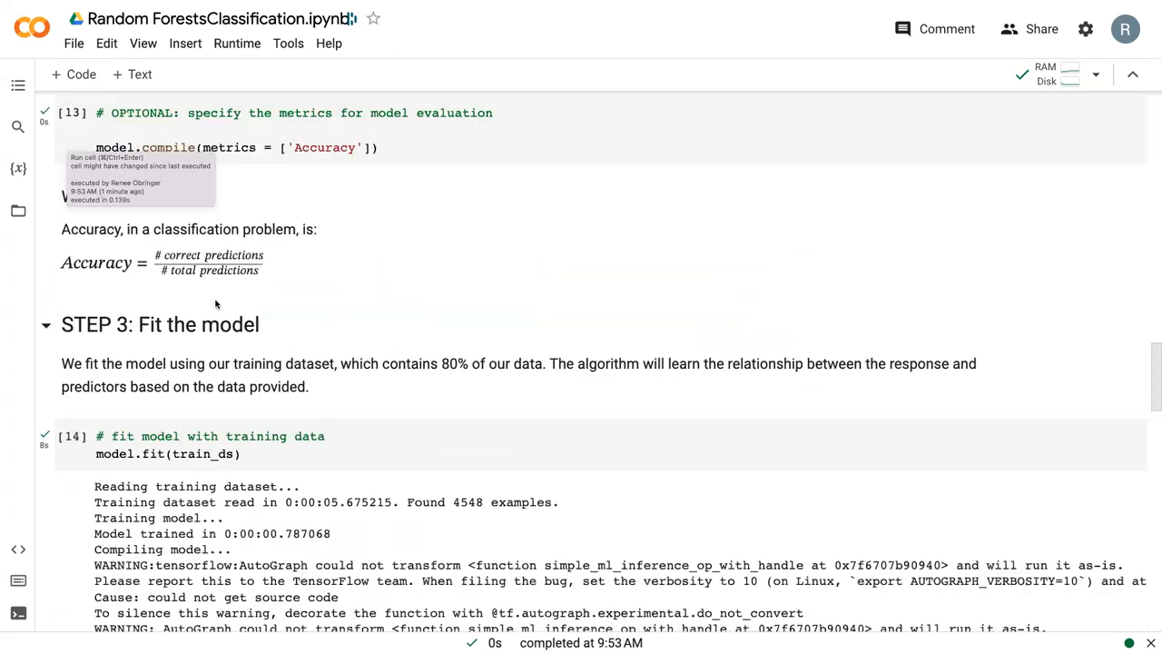
{"action": "scroll", "scroll_direction": "down", "scroll_amount": 3}
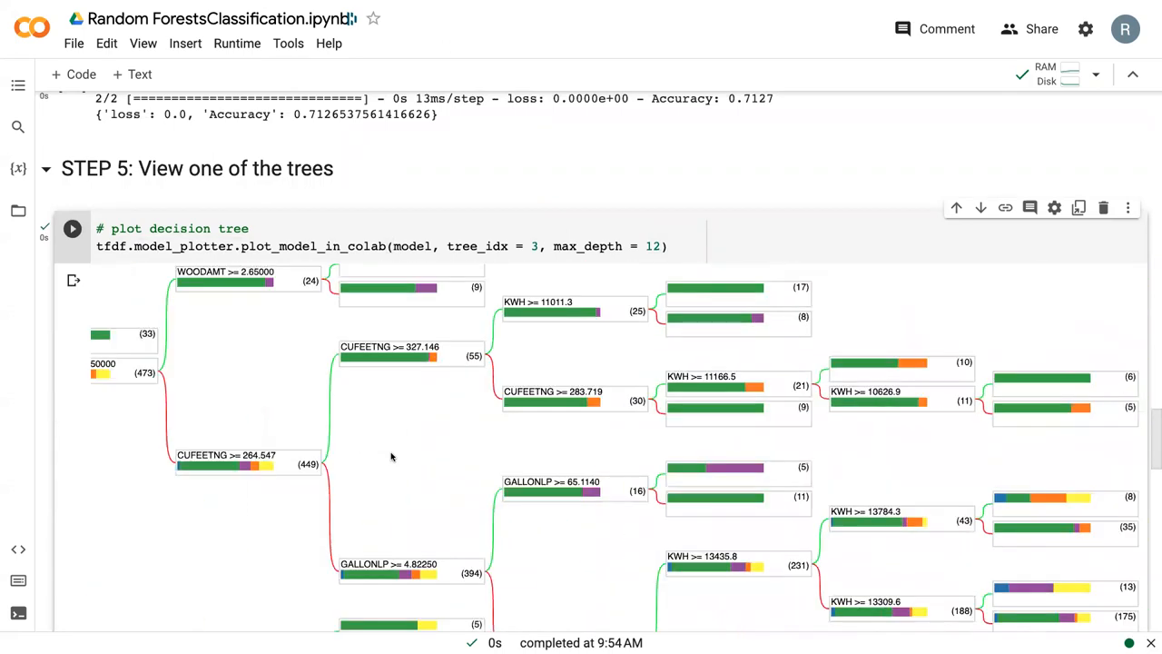
{"action": "mouse_move", "coordinate": [1064, 368]}
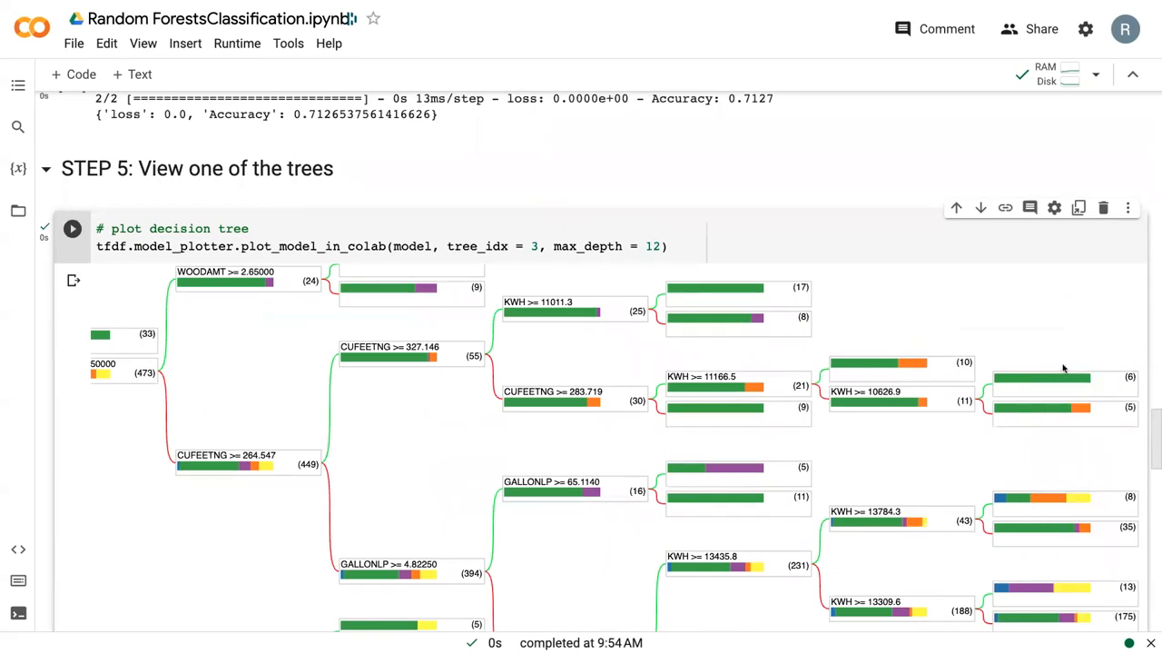
{"action": "mouse_move", "coordinate": [1064, 370]}
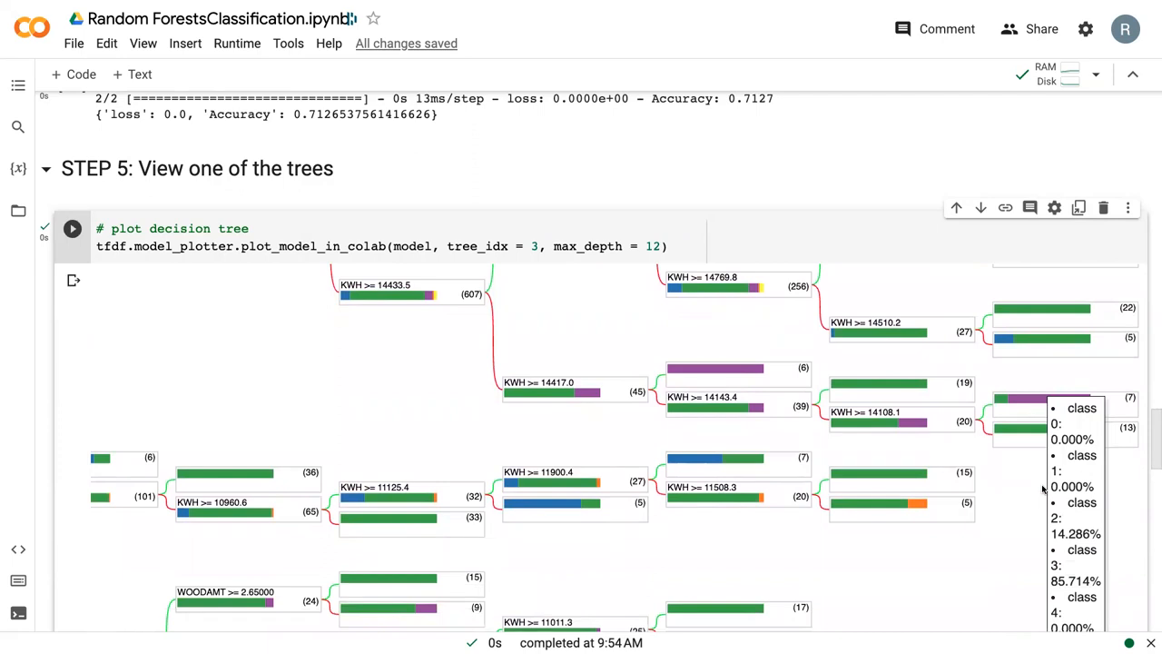
{"action": "mouse_move", "coordinate": [1043, 490]}
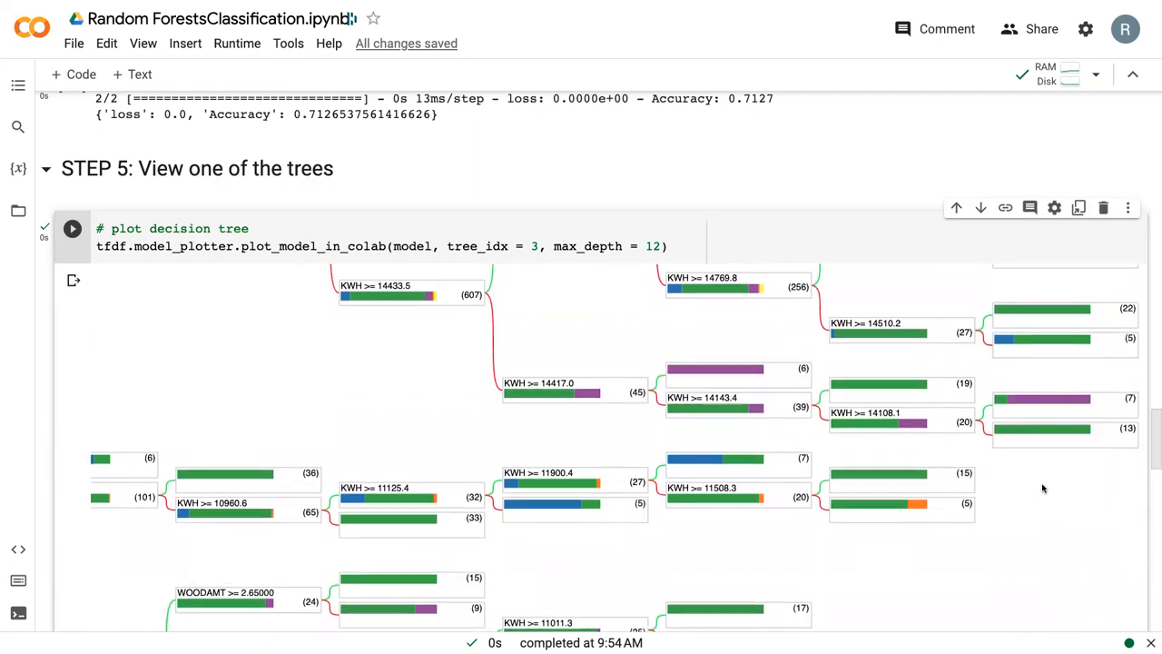
{"action": "mouse_move", "coordinate": [1023, 338]}
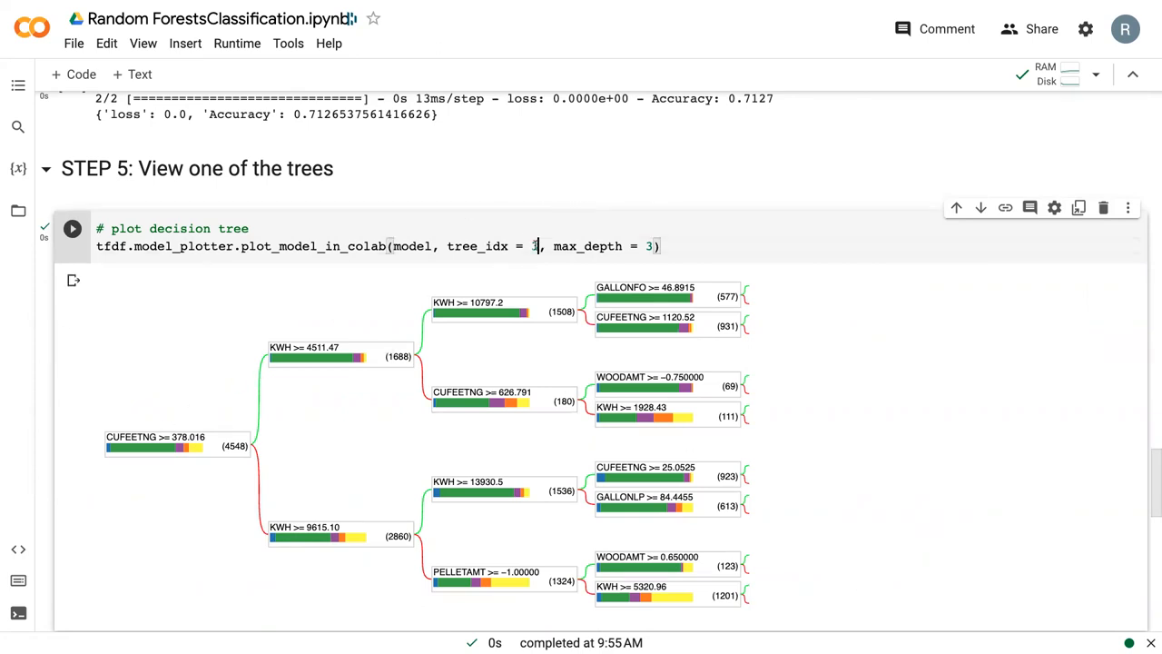
Set tree_idx to 30 and rerun the plotting cell.
{"action": "type", "text": "30"}
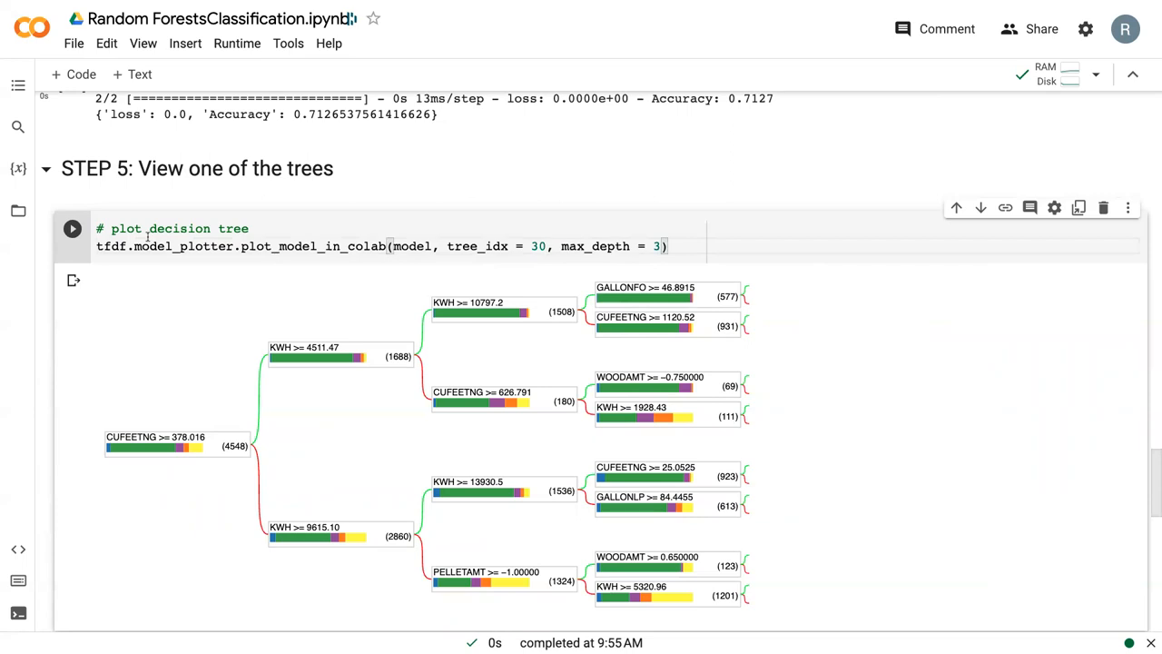
{"action": "left_click", "coordinate": [72, 229]}
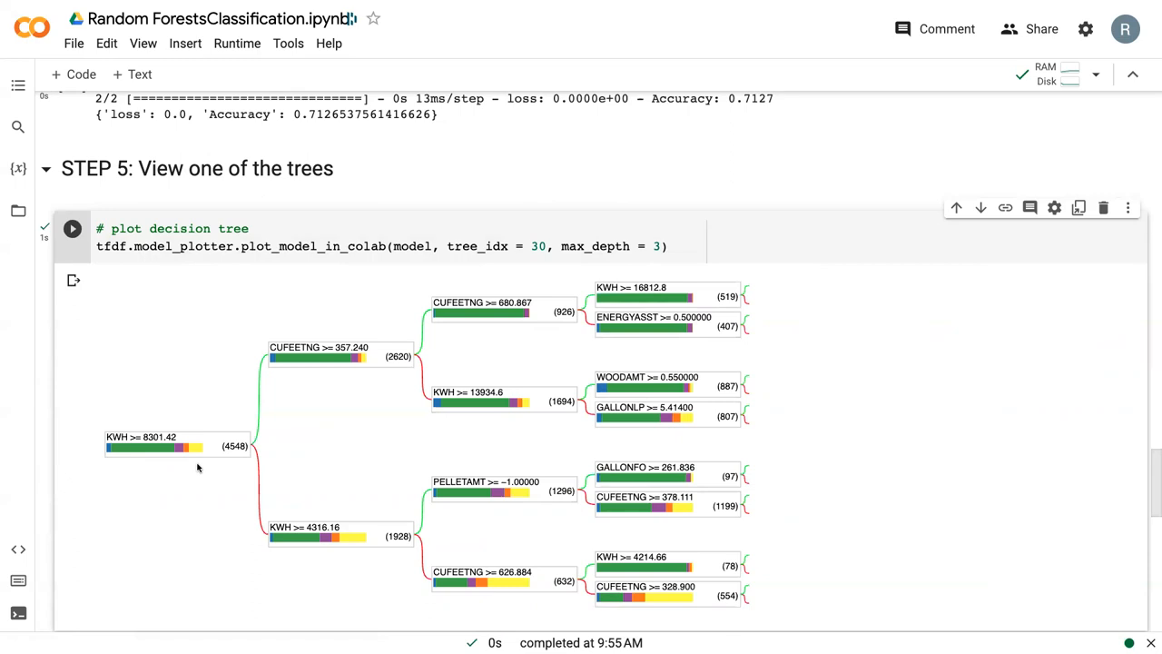
{"action": "mouse_move", "coordinate": [147, 491]}
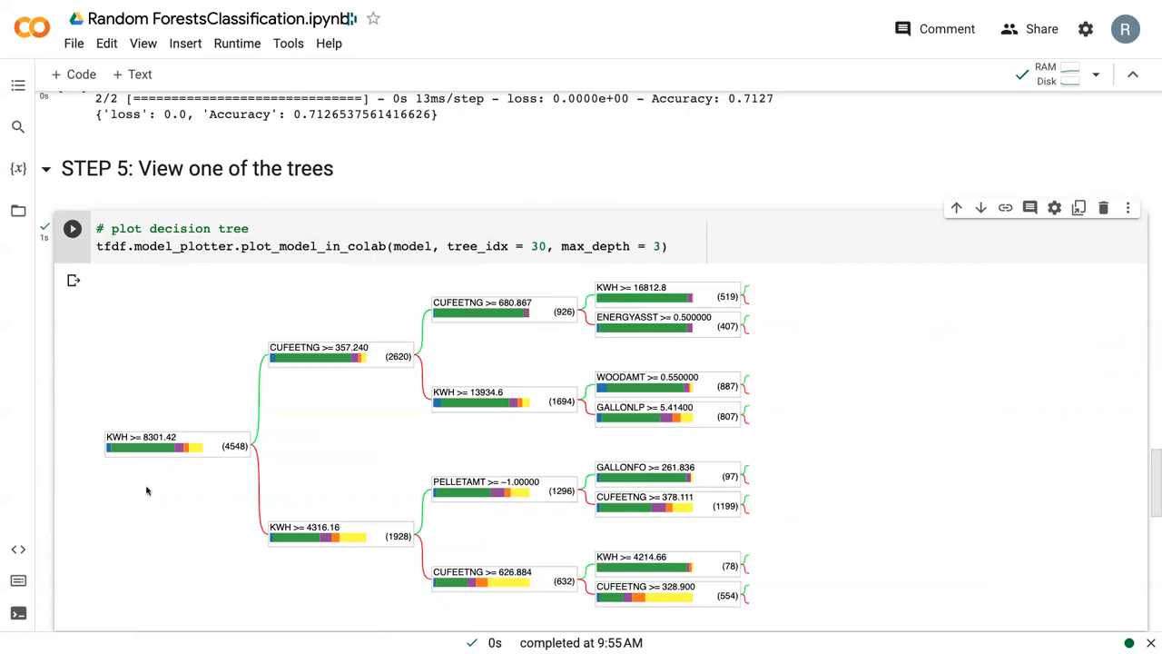